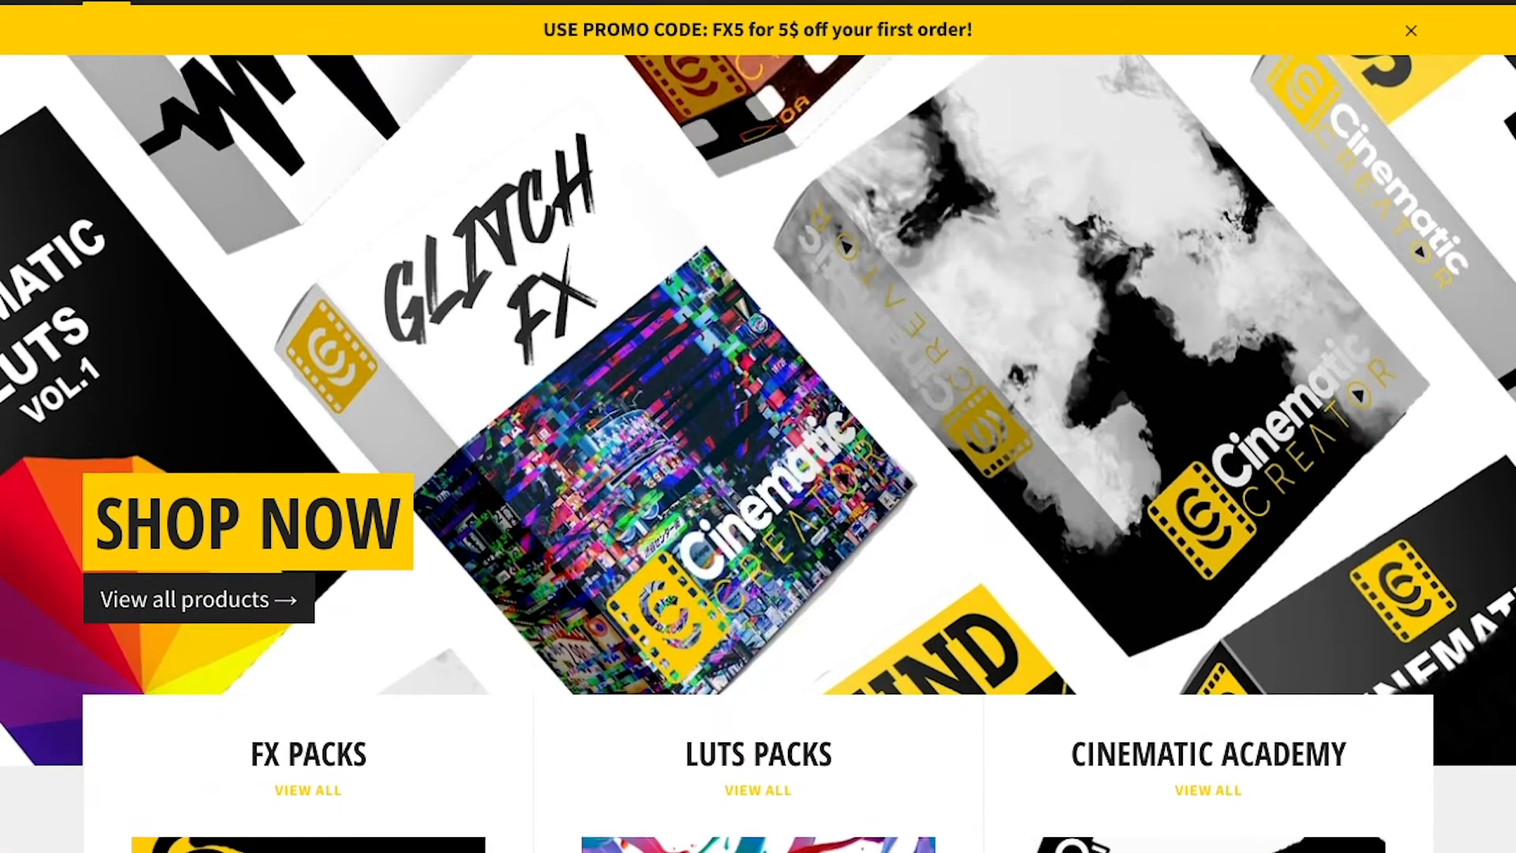
Step: Place Crown 2.mov on track V2 above the first concert clip at the sequence start
{"action": "scroll", "scroll_direction": "down", "scroll_amount": 3}
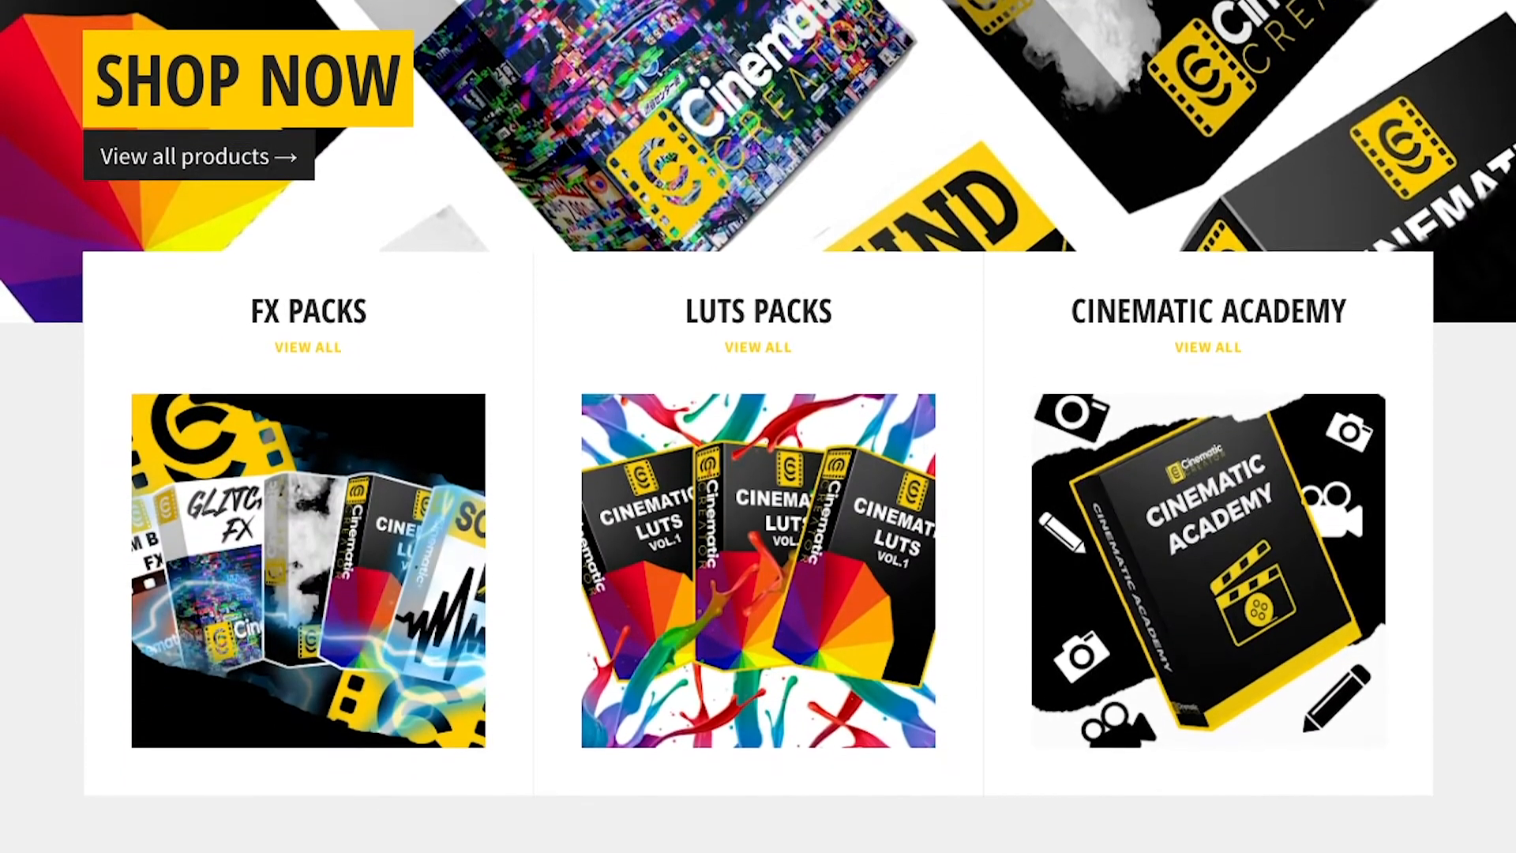
{"action": "scroll", "scroll_direction": "down", "scroll_amount": 3}
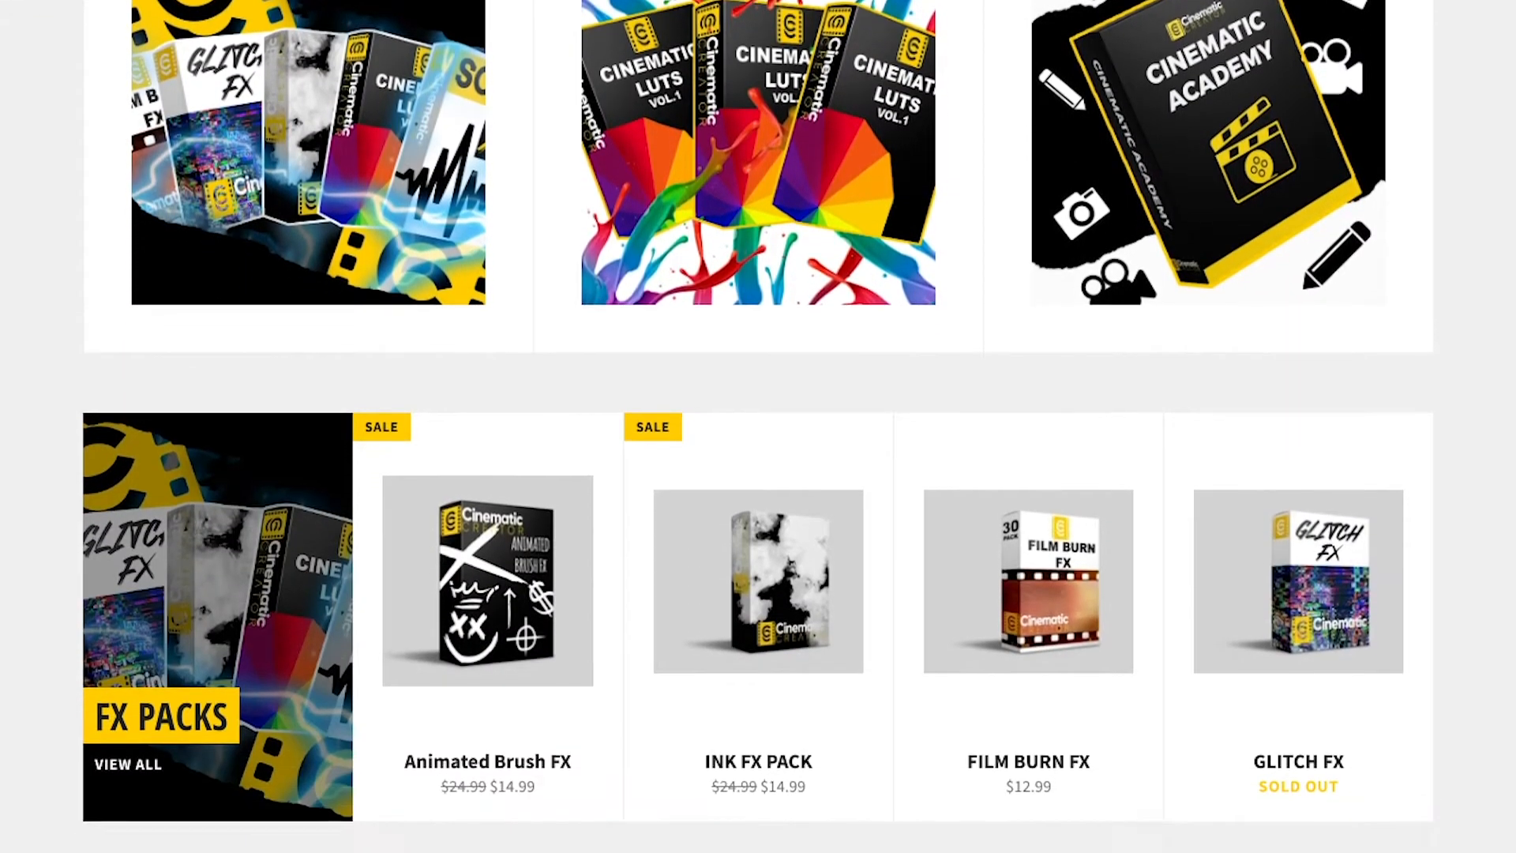
{"action": "scroll", "scroll_direction": "down", "scroll_amount": 3}
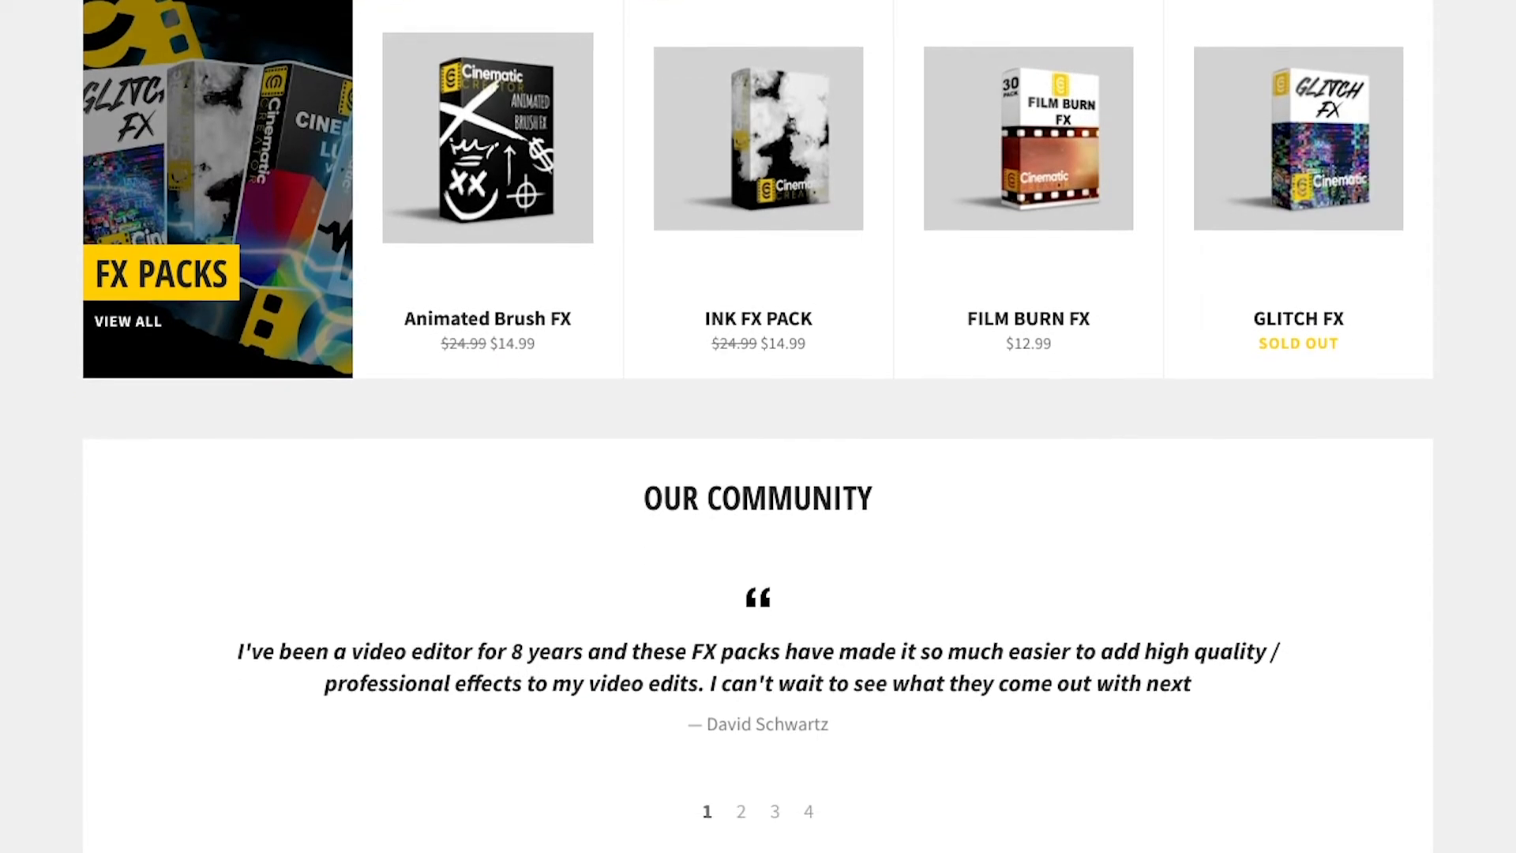
{"action": "scroll", "scroll_direction": "down", "scroll_amount": 3}
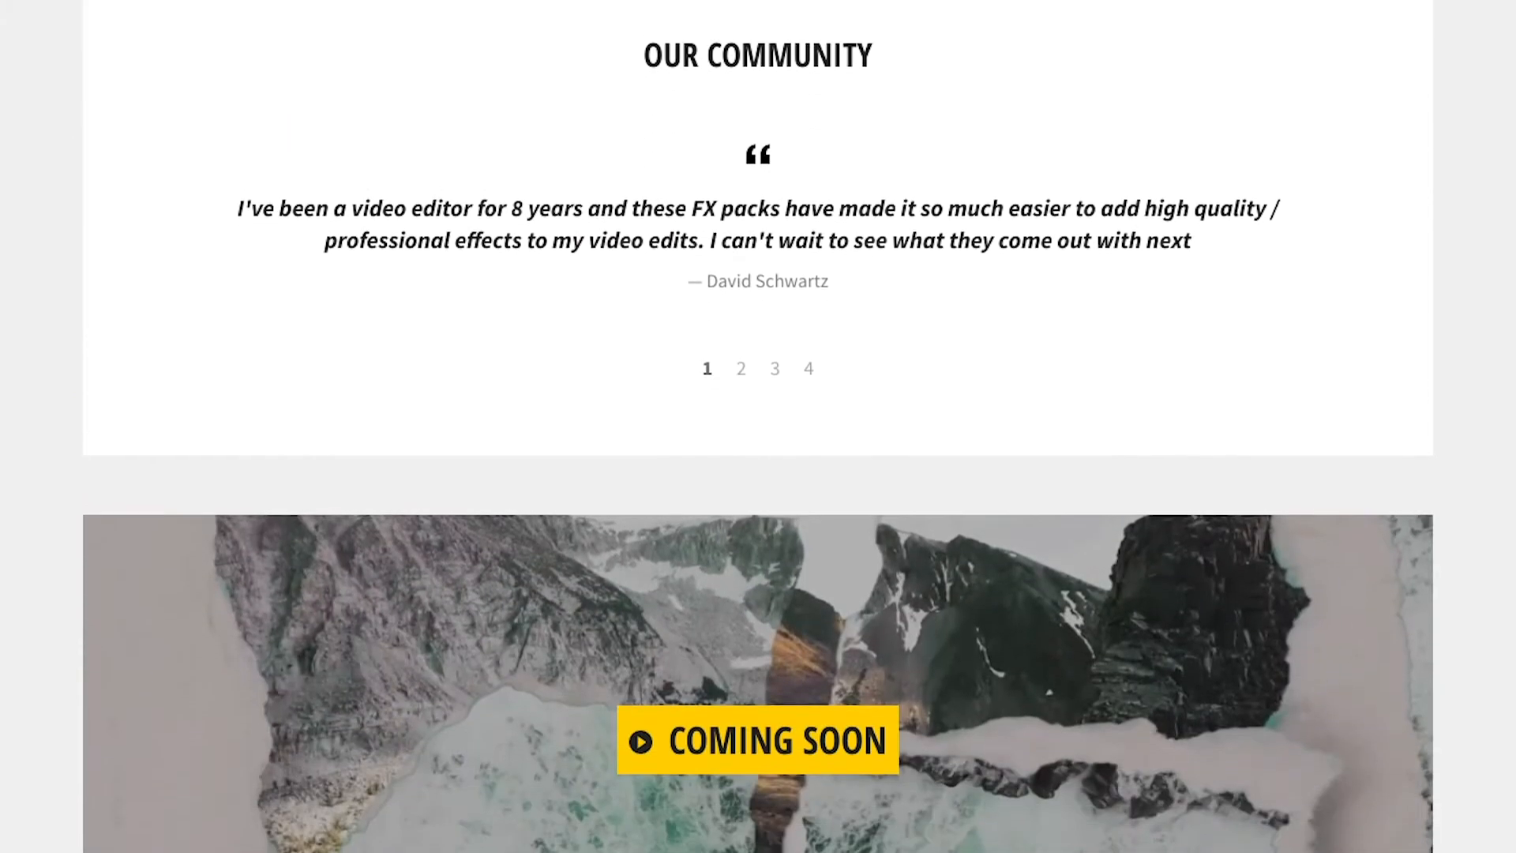
{"action": "scroll", "scroll_direction": "down", "scroll_amount": 3}
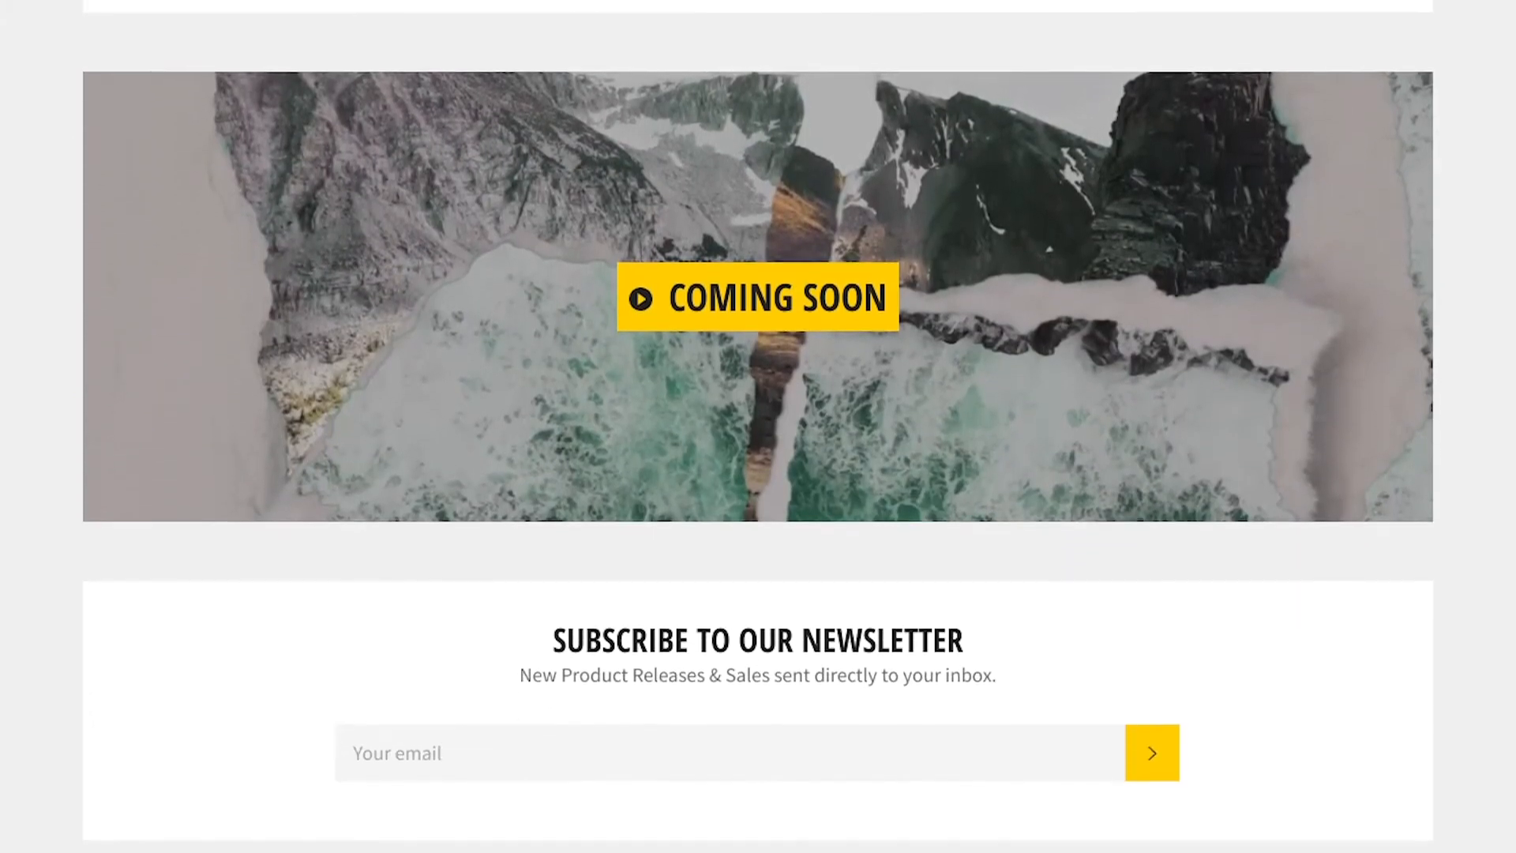
{"action": "scroll", "scroll_direction": "down", "scroll_amount": 3}
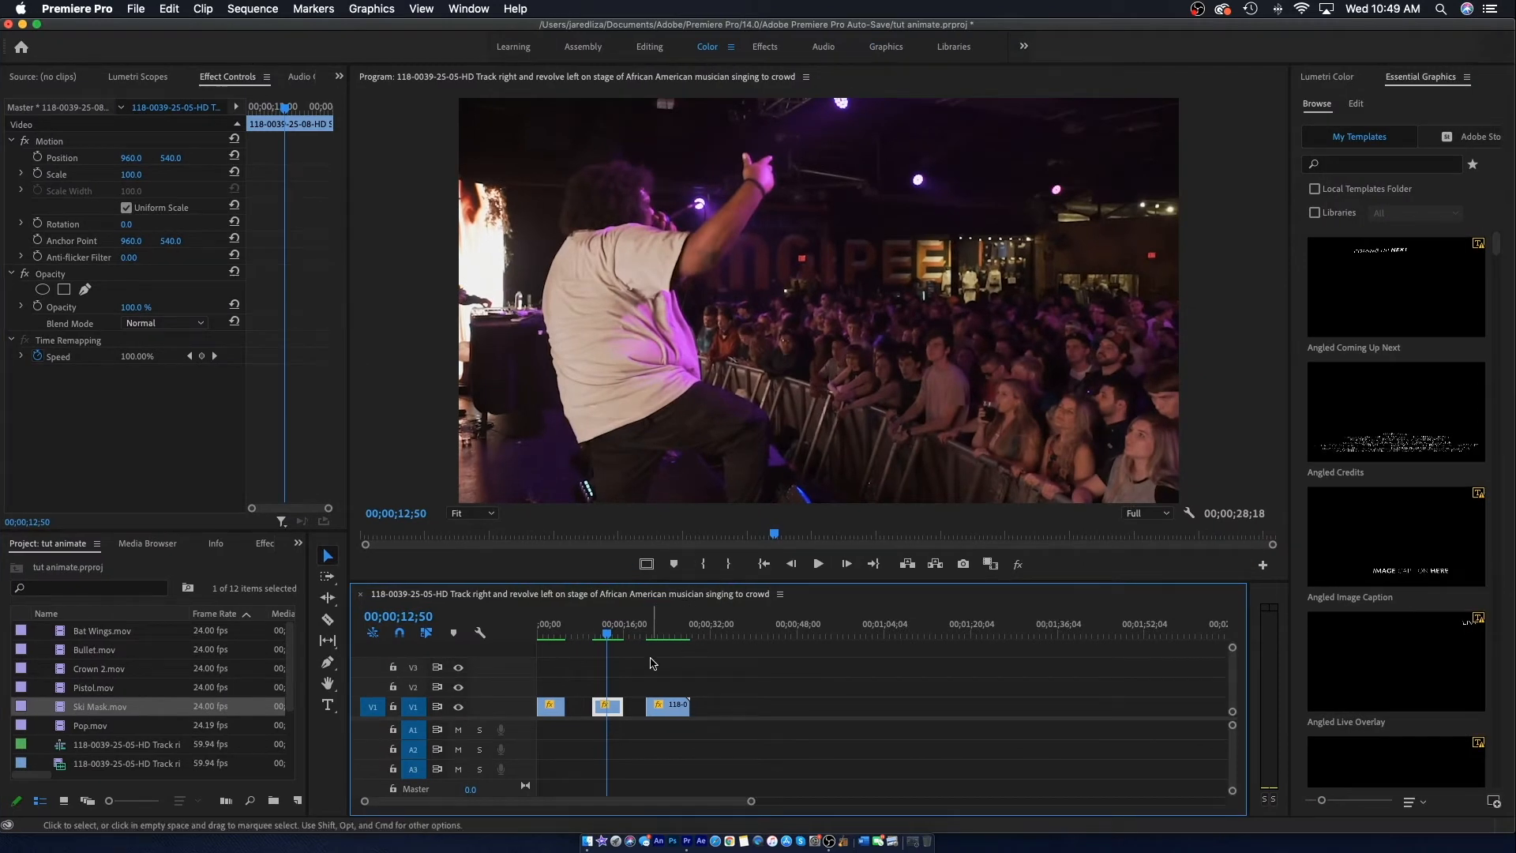
{"action": "left_click", "coordinate": [560, 635]}
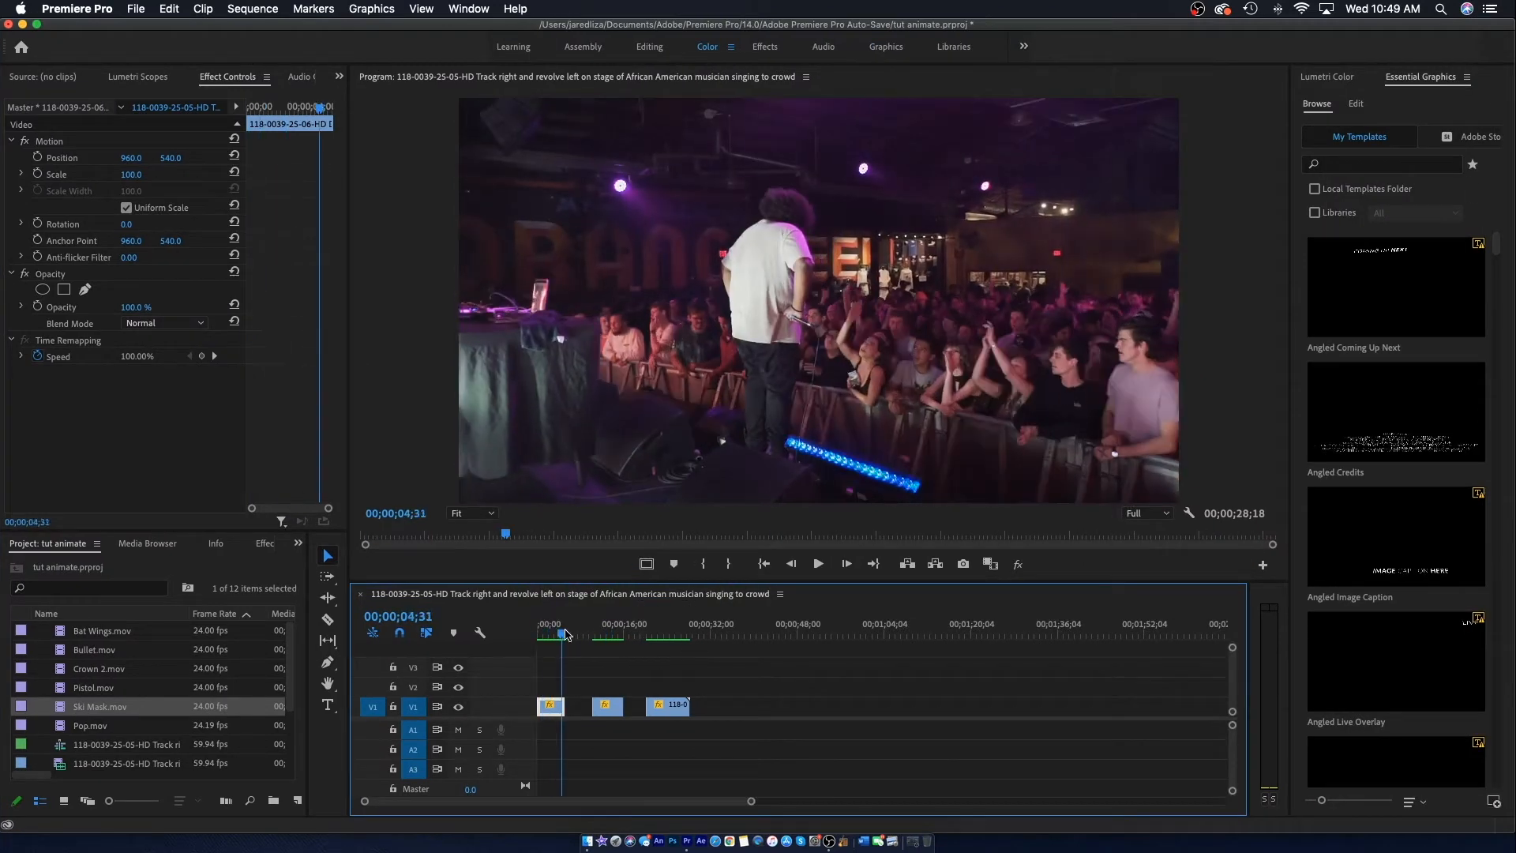
{"action": "left_click", "coordinate": [606, 634]}
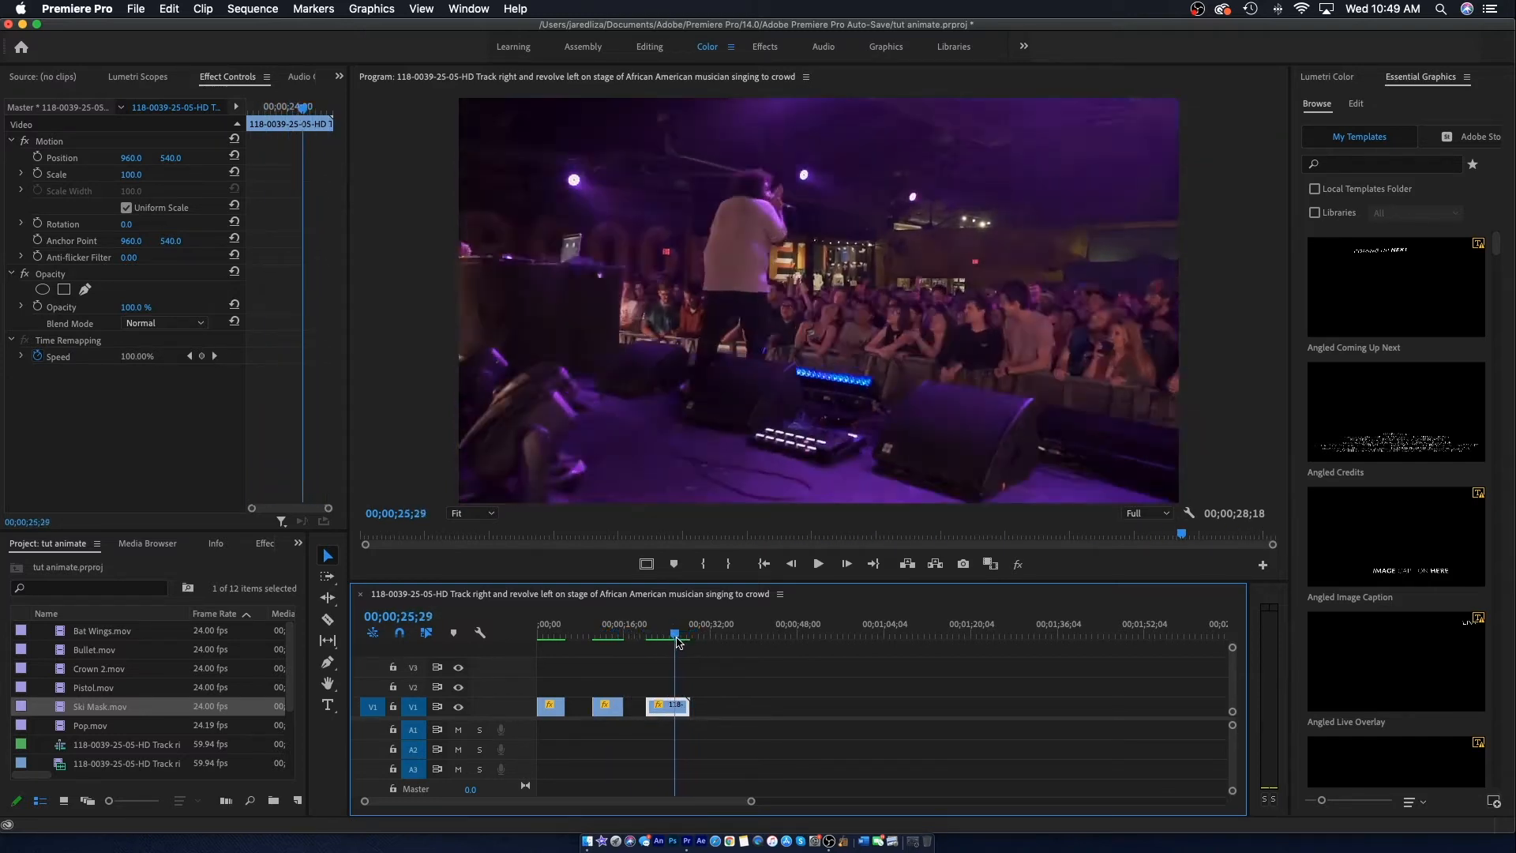
{"action": "left_click", "coordinate": [540, 635]}
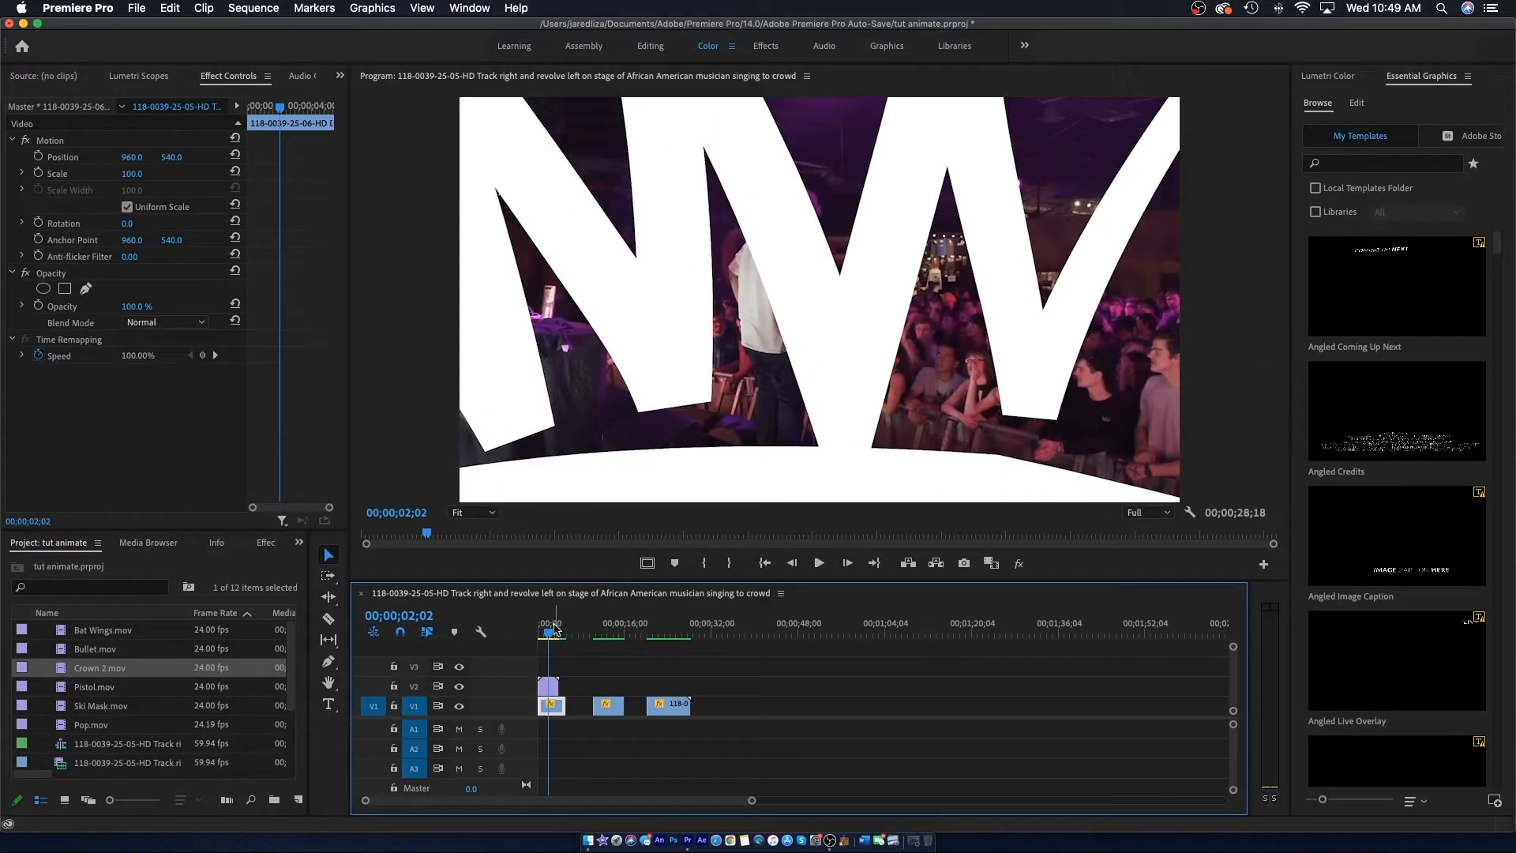
Step: Set the crown's Scale to about 5 and Position to 898, 219 above the performer's head
{"action": "left_click", "coordinate": [548, 686]}
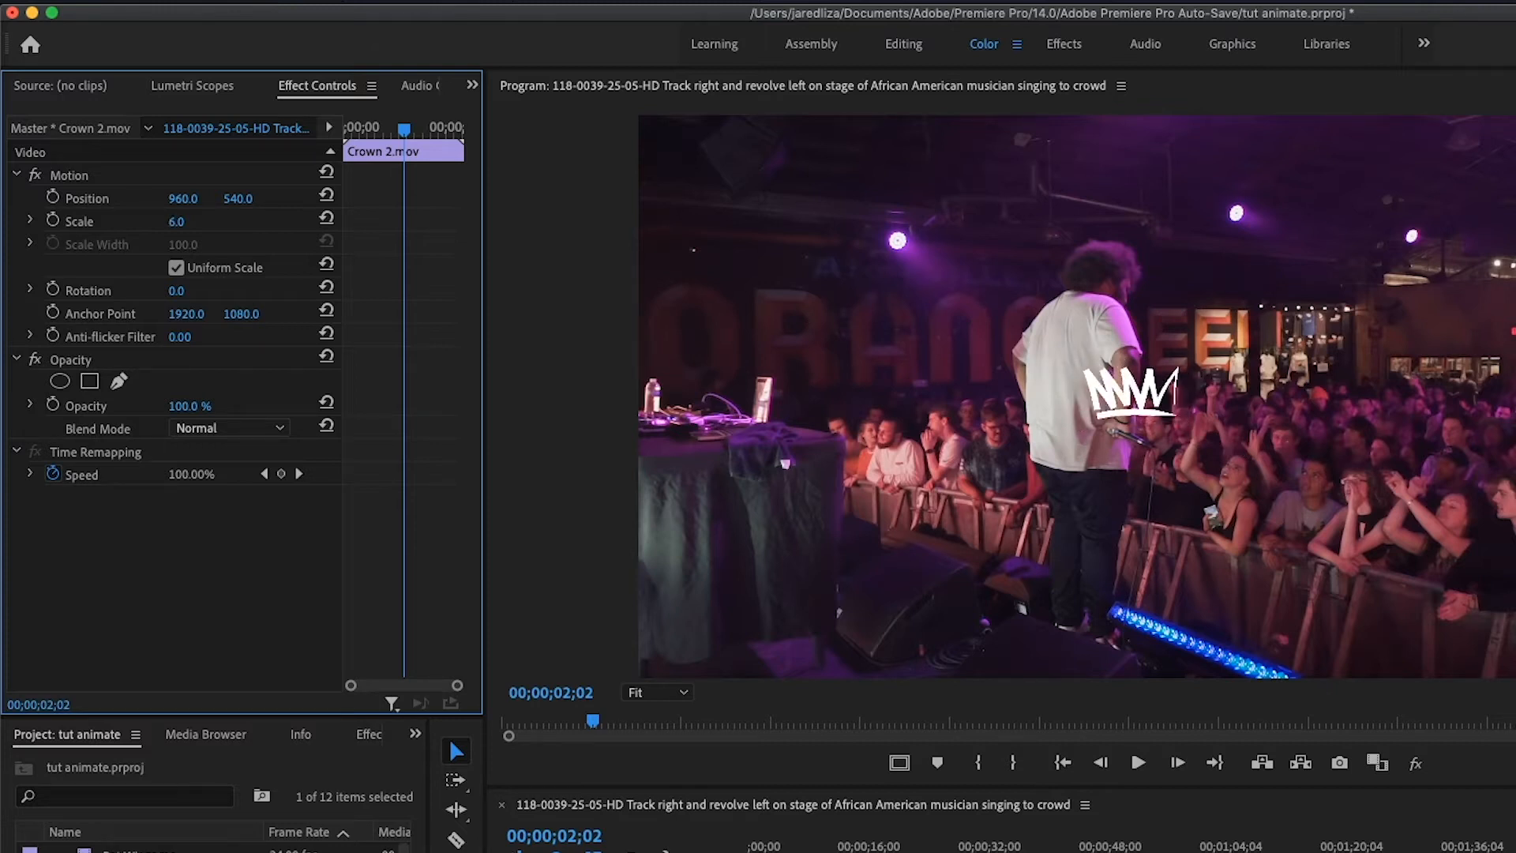
{"action": "left_click_drag", "start_coordinate": [176, 221], "coordinate": [192, 222]}
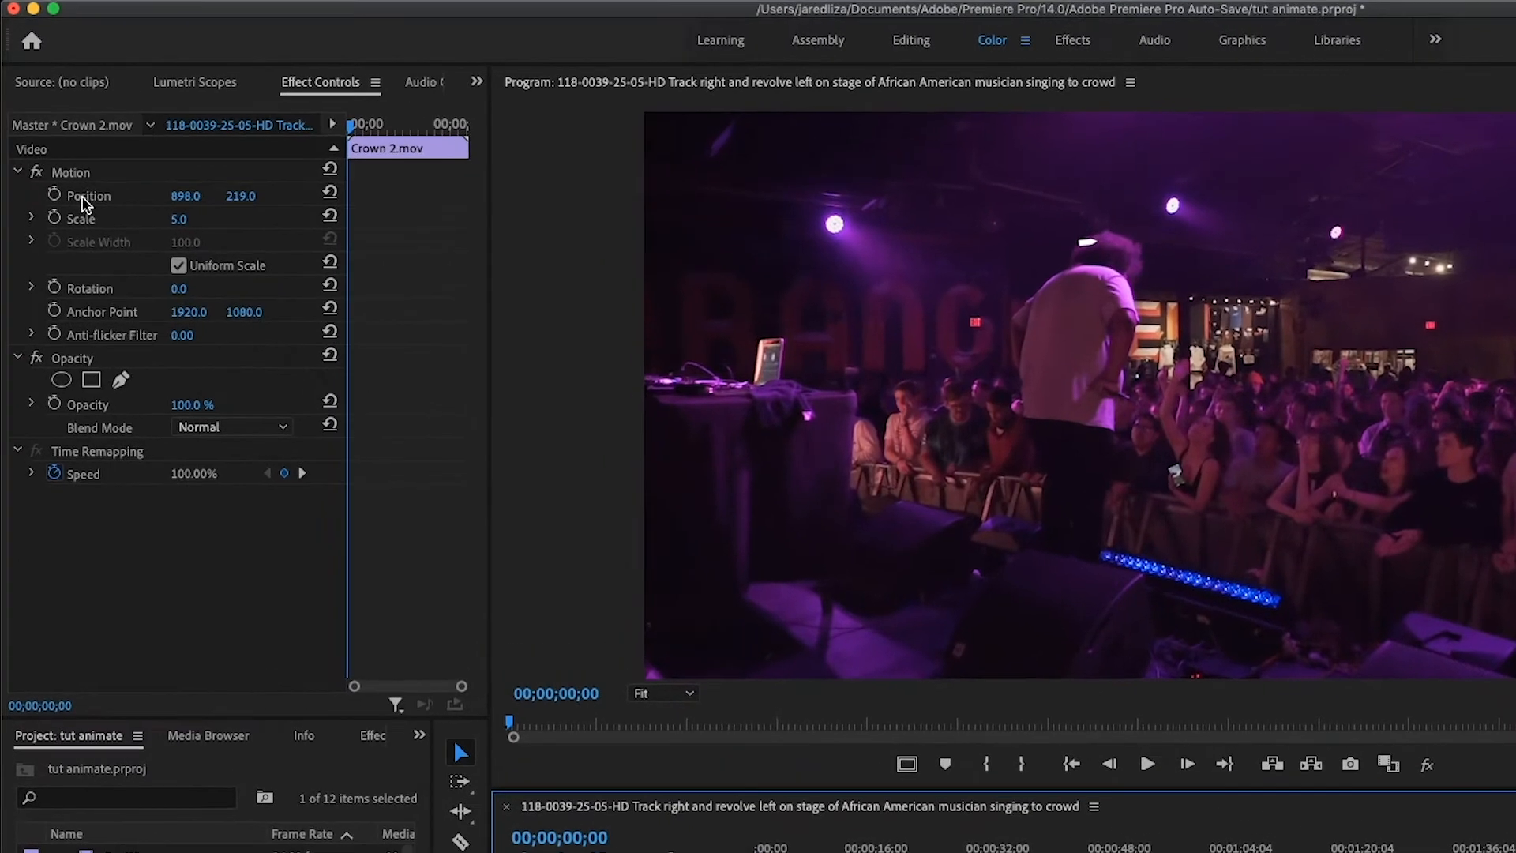
Step: Keyframe the crown's Position and Scale (down to 4.0) so it tracks the performer's head
{"action": "left_click", "coordinate": [55, 196]}
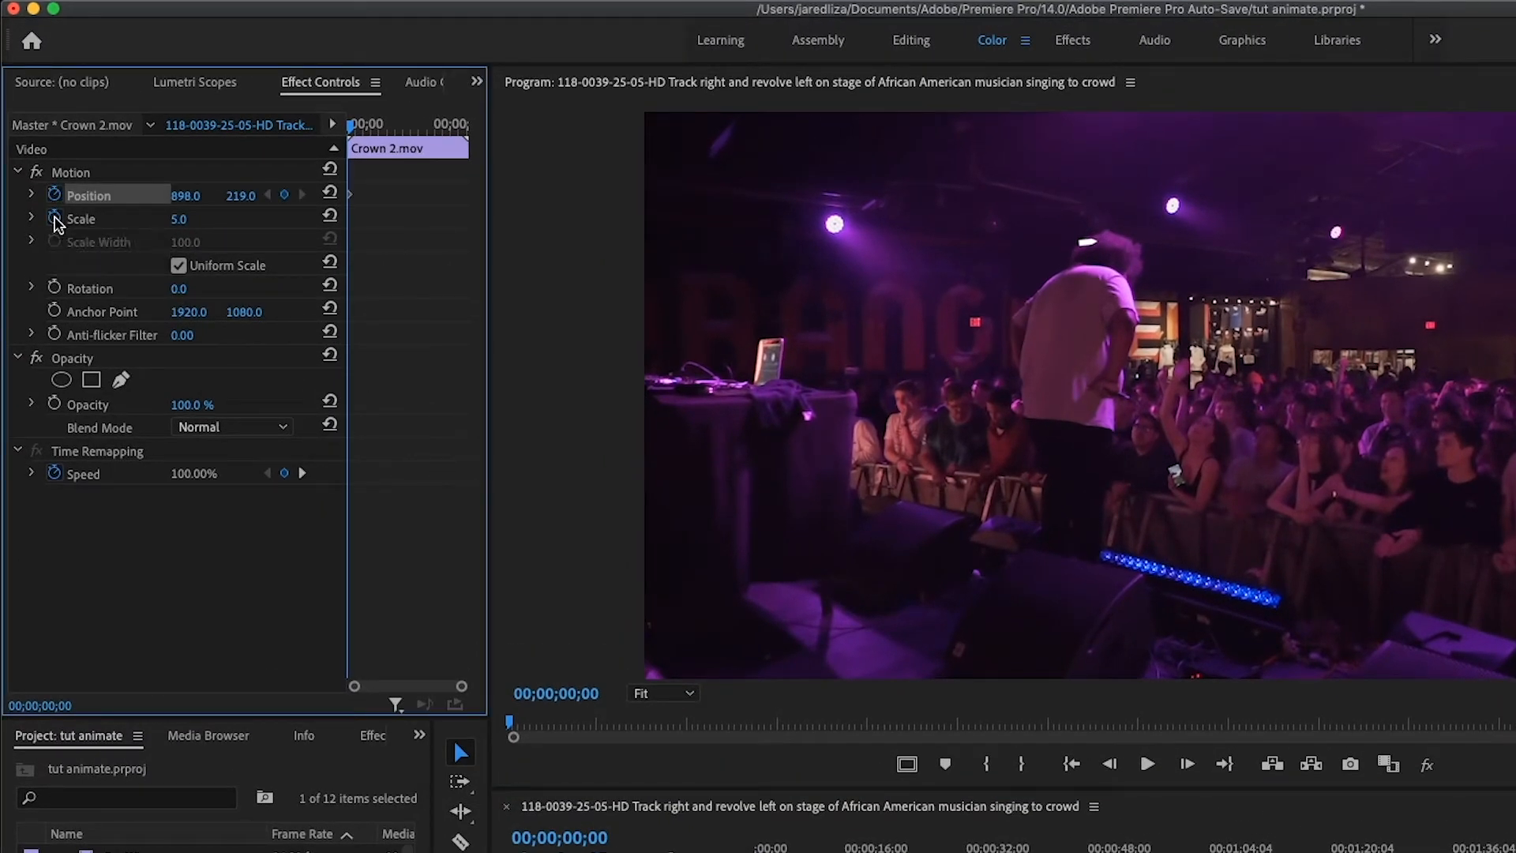
{"action": "left_click", "coordinate": [55, 218]}
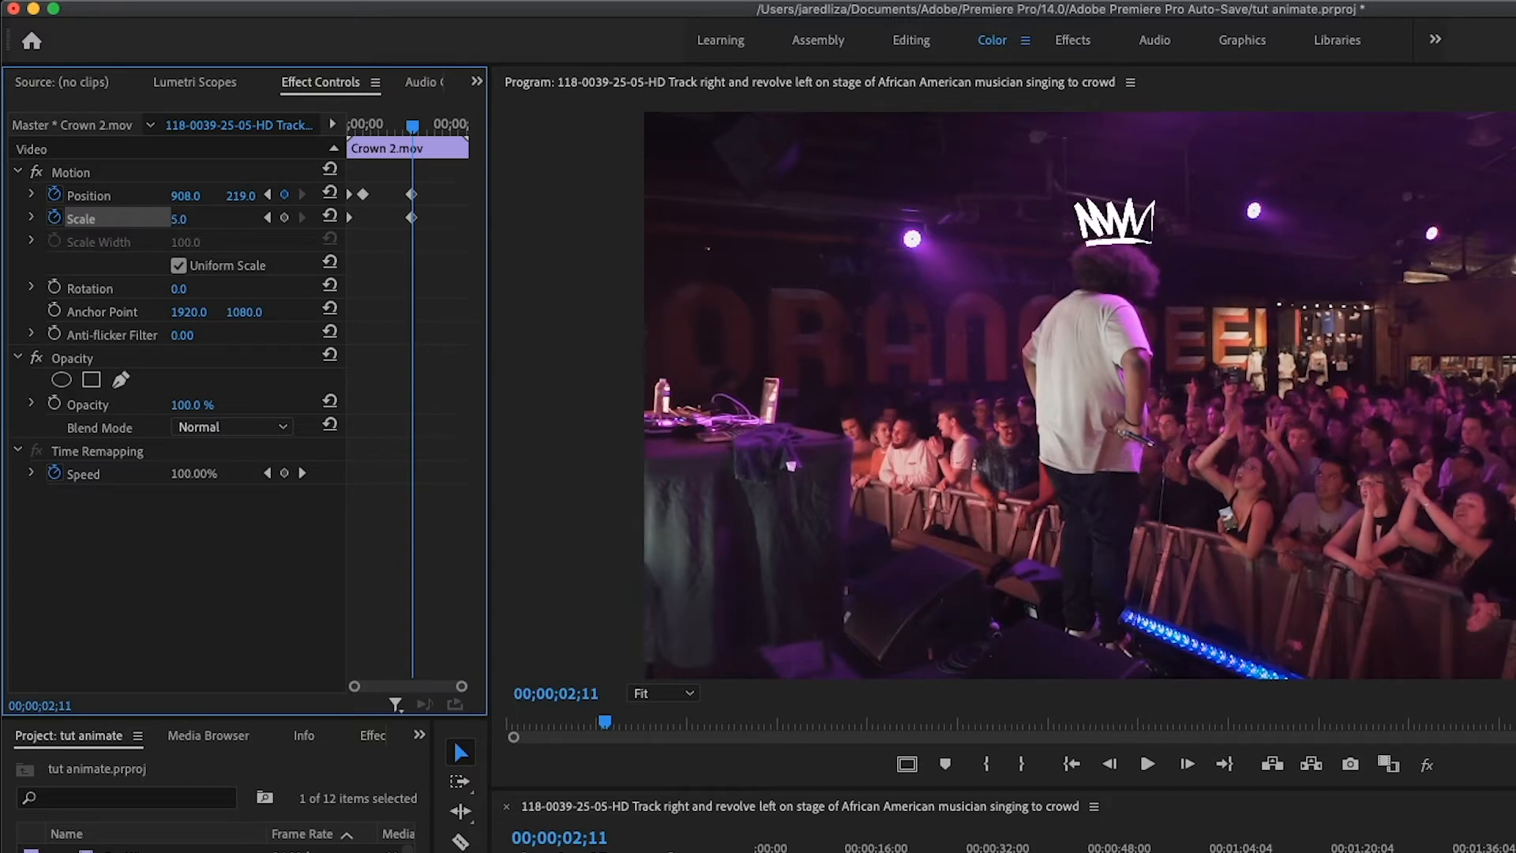
{"action": "type", "text": "4.0"}
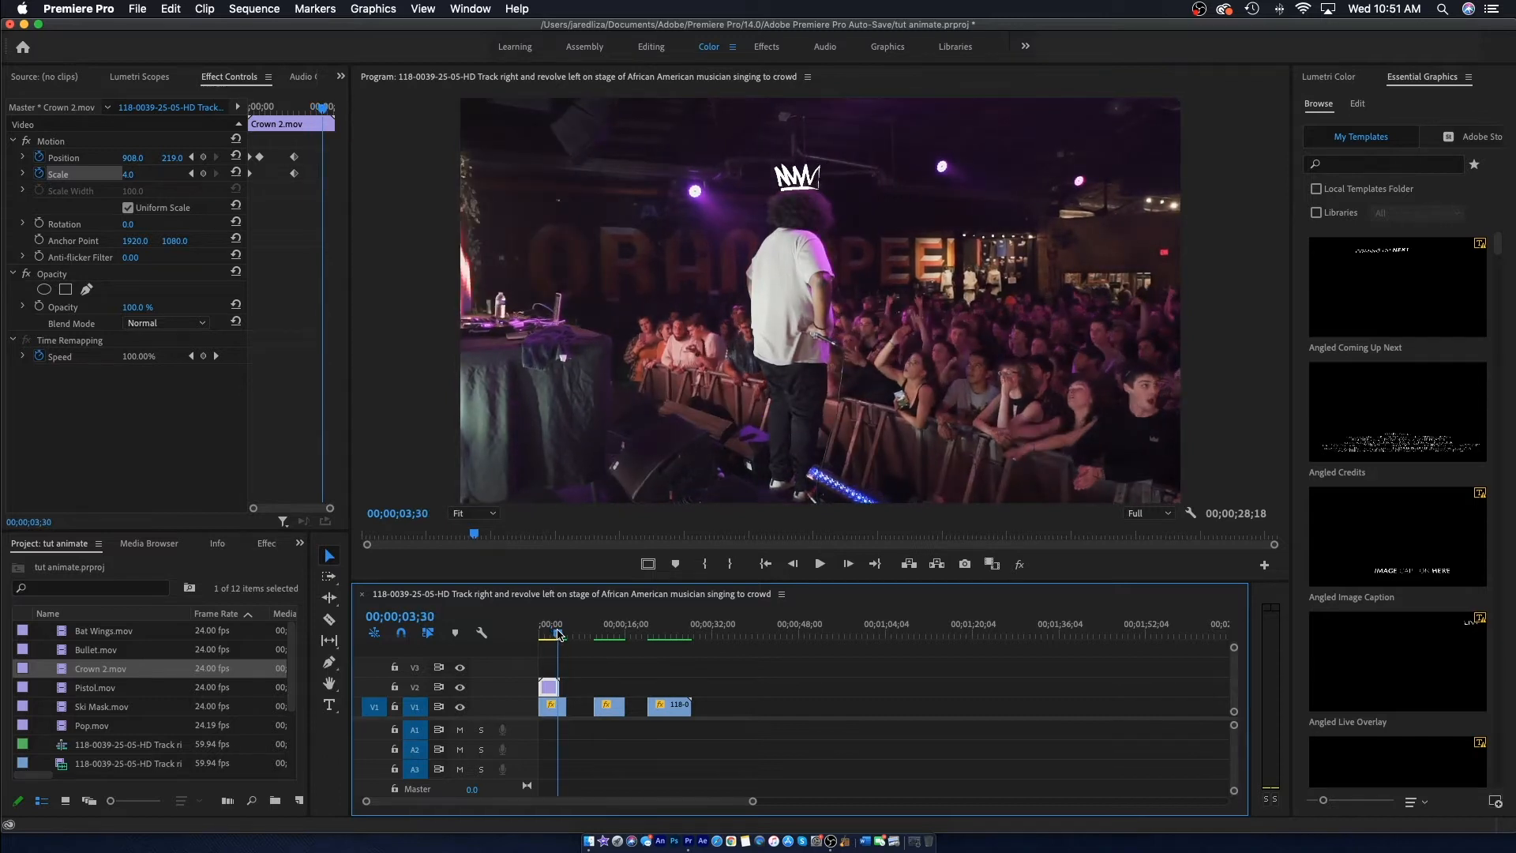
{"action": "left_click", "coordinate": [554, 635]}
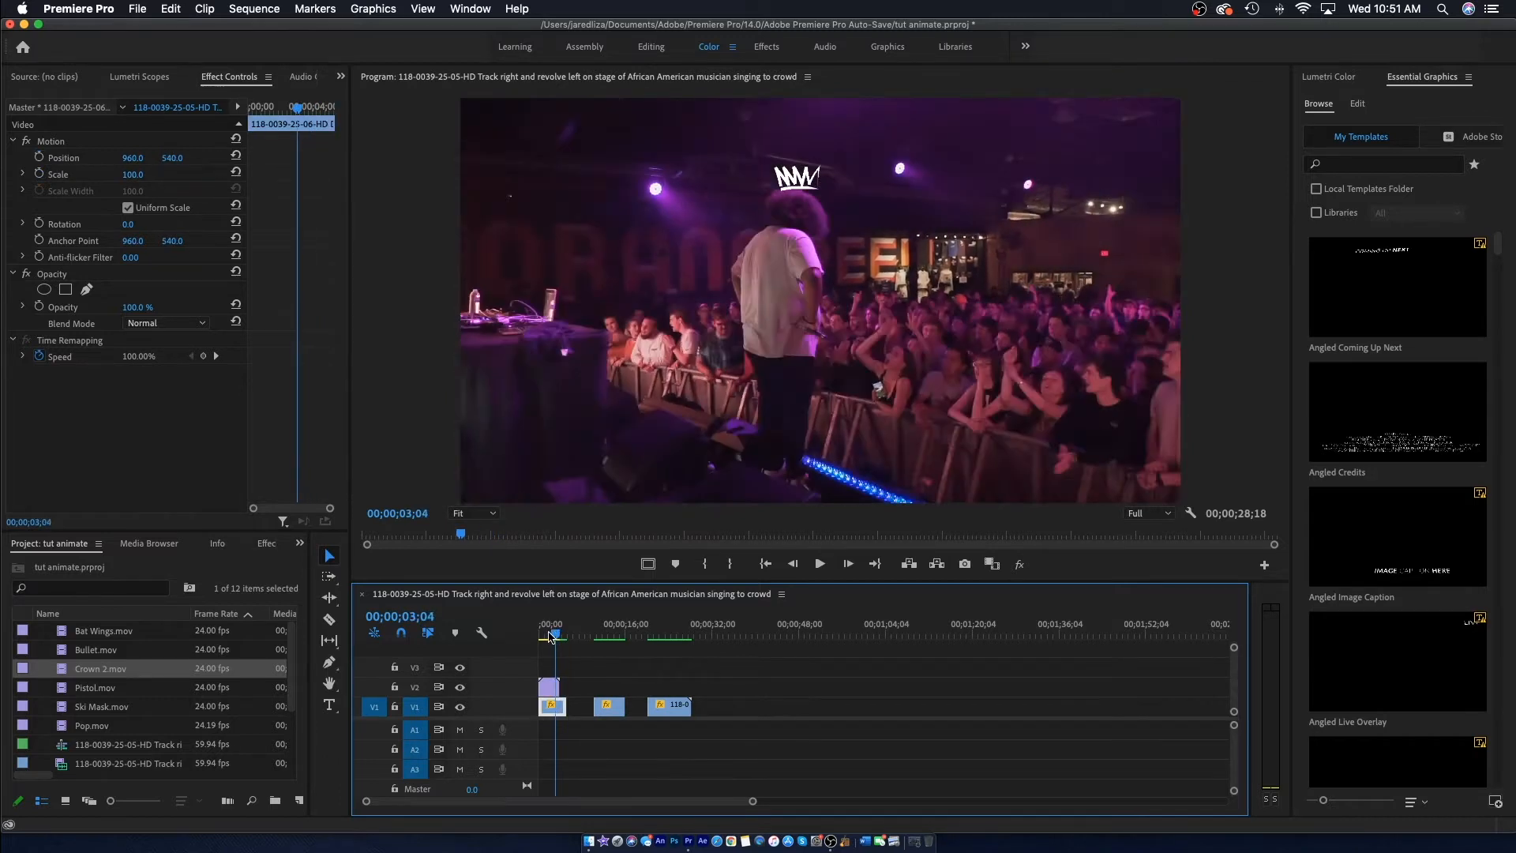
{"action": "left_click", "coordinate": [819, 564]}
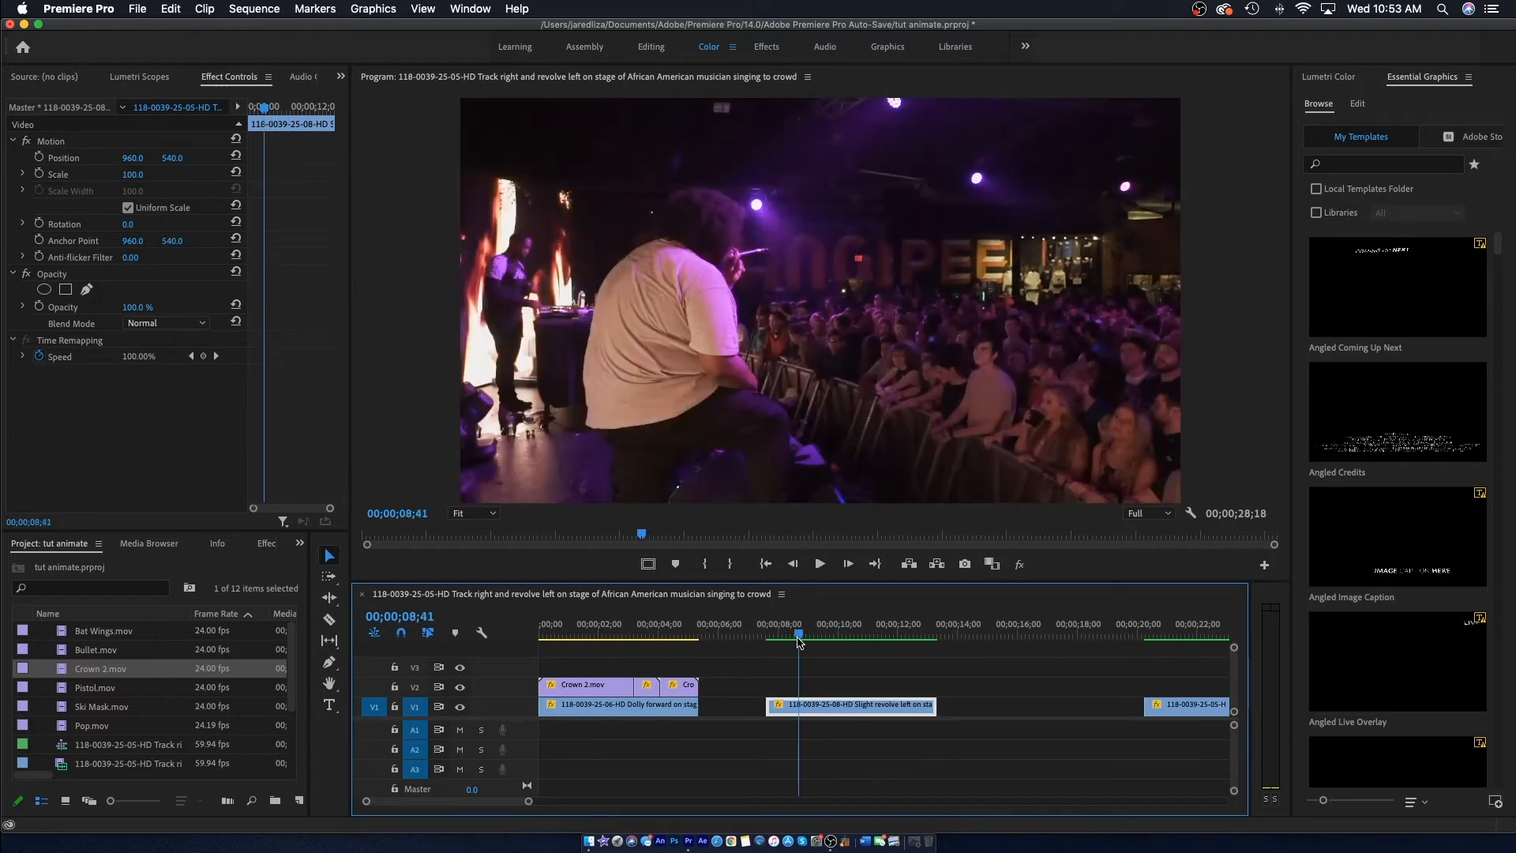
Step: Place Pistol.mov on V2 at Scale 13, Rotation -40, Position 903,116, with Position keyframed to the hand
{"action": "left_click_drag", "start_coordinate": [798, 637], "coordinate": [815, 637]}
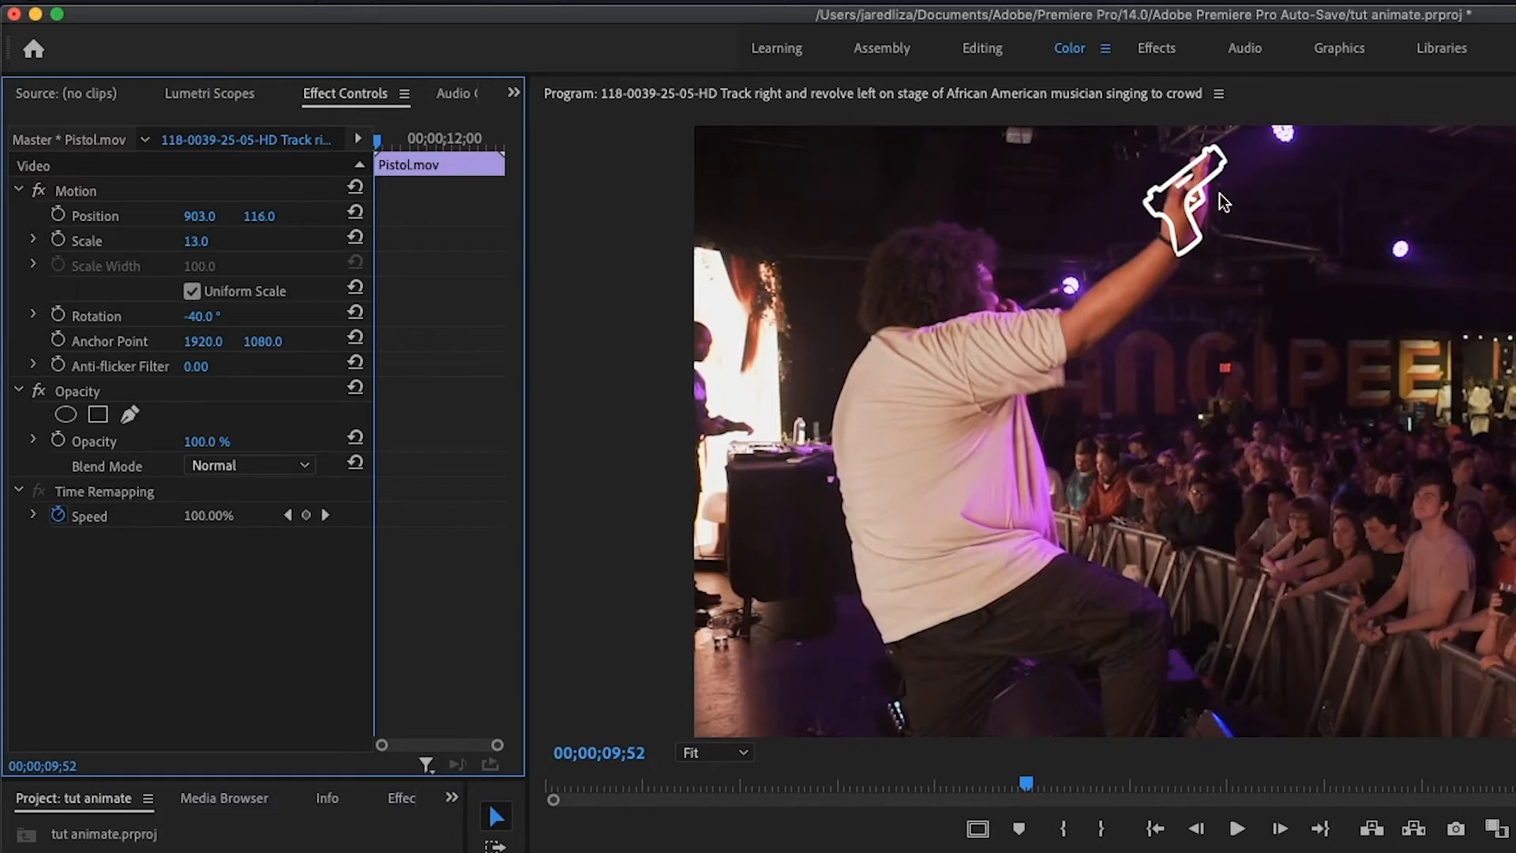
{"action": "mouse_move", "coordinate": [1030, 177]}
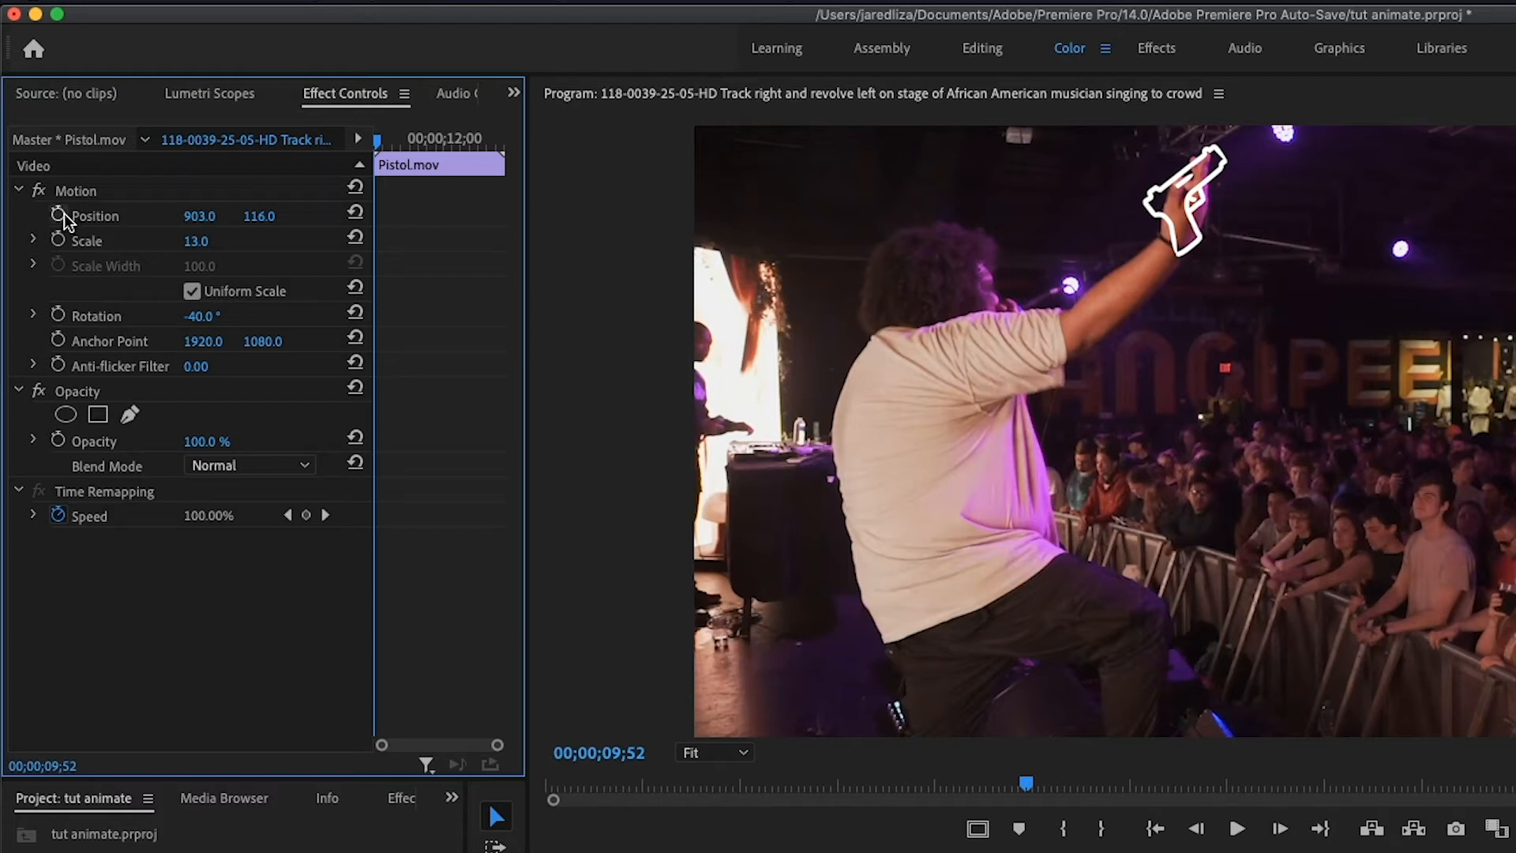
{"action": "left_click", "coordinate": [57, 240]}
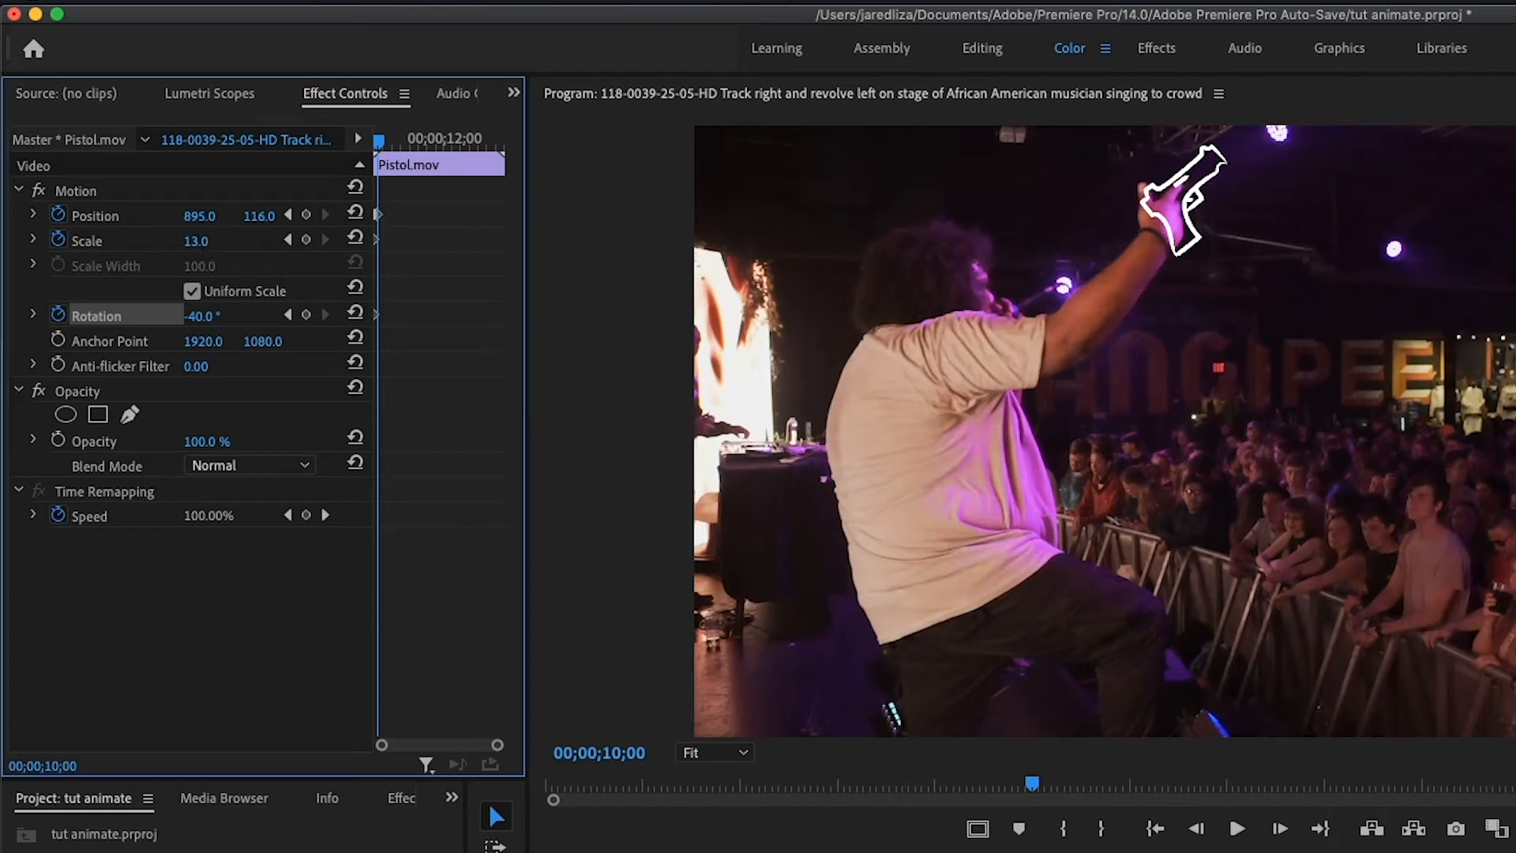
{"action": "left_click_drag", "start_coordinate": [203, 215], "coordinate": [175, 215]}
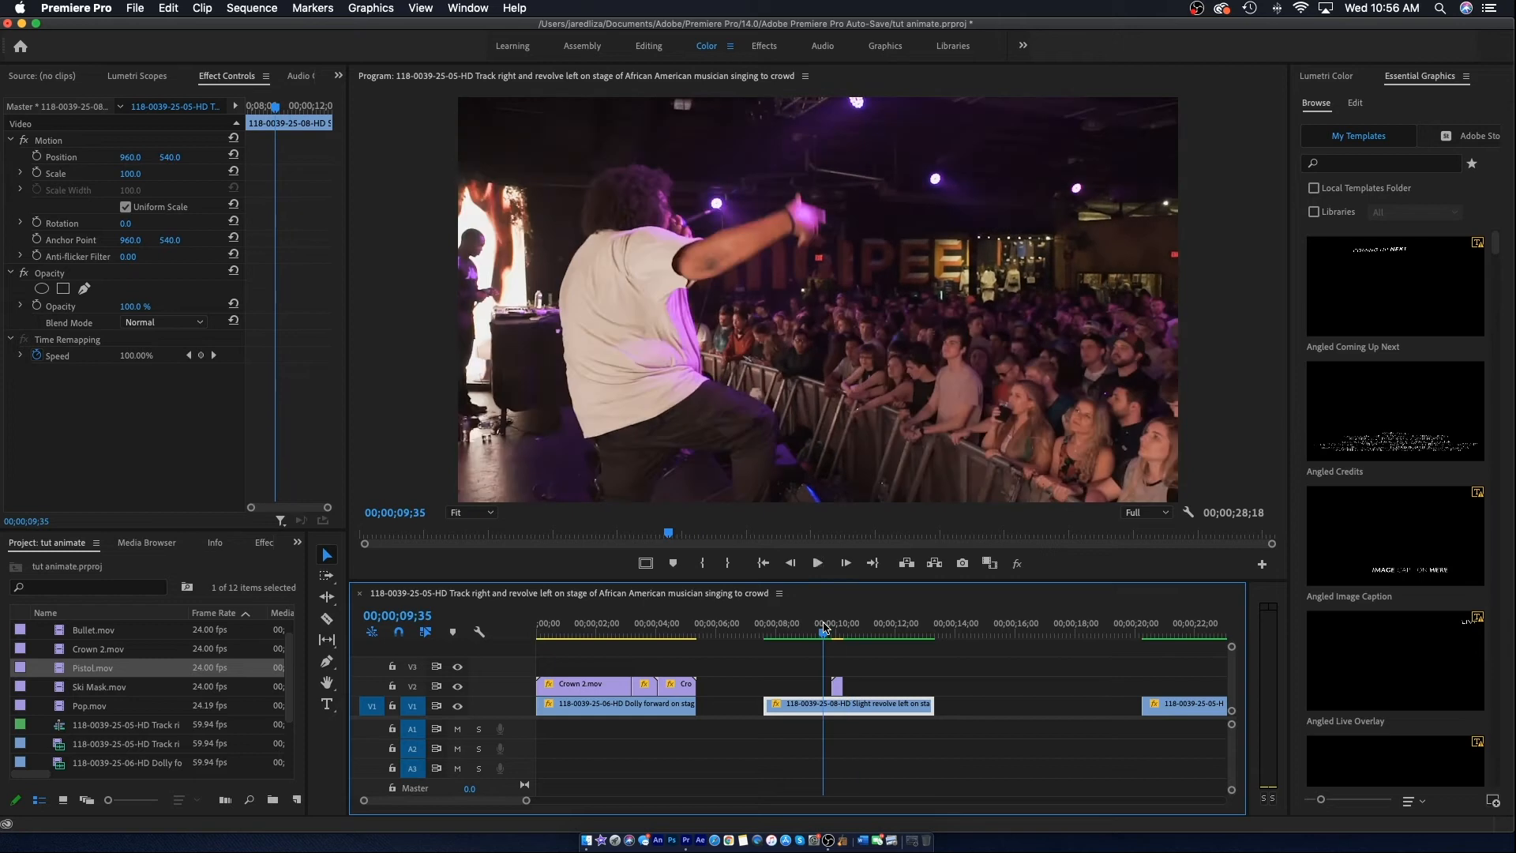
Step: Place Pop.mov on V3 at Position 954,115, Scale 11, Rotation 66 with Position and Scale keyframes
{"action": "left_click", "coordinate": [816, 562]}
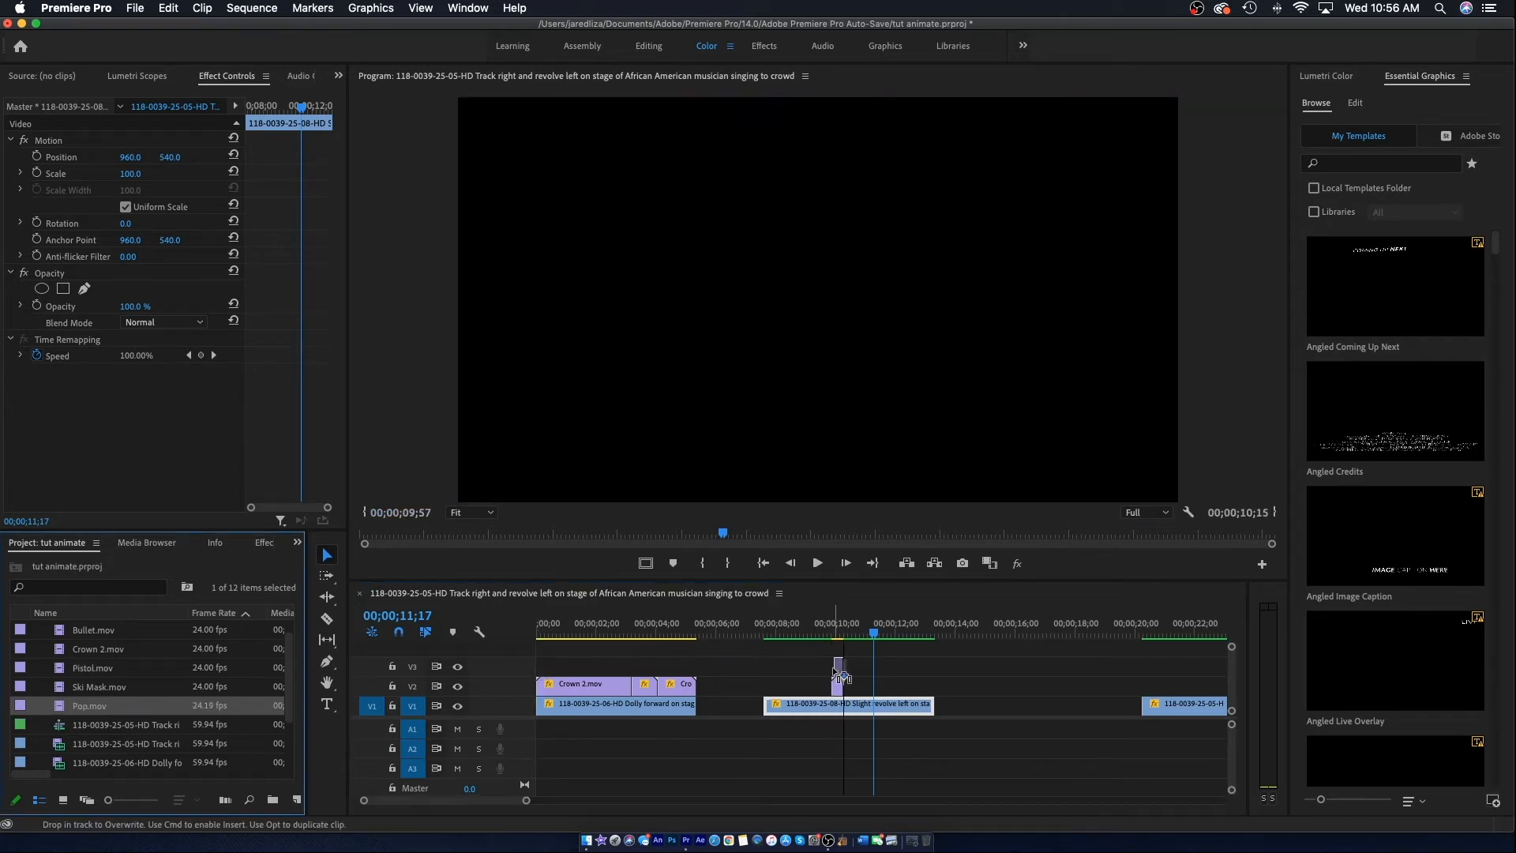
{"action": "left_click", "coordinate": [837, 635]}
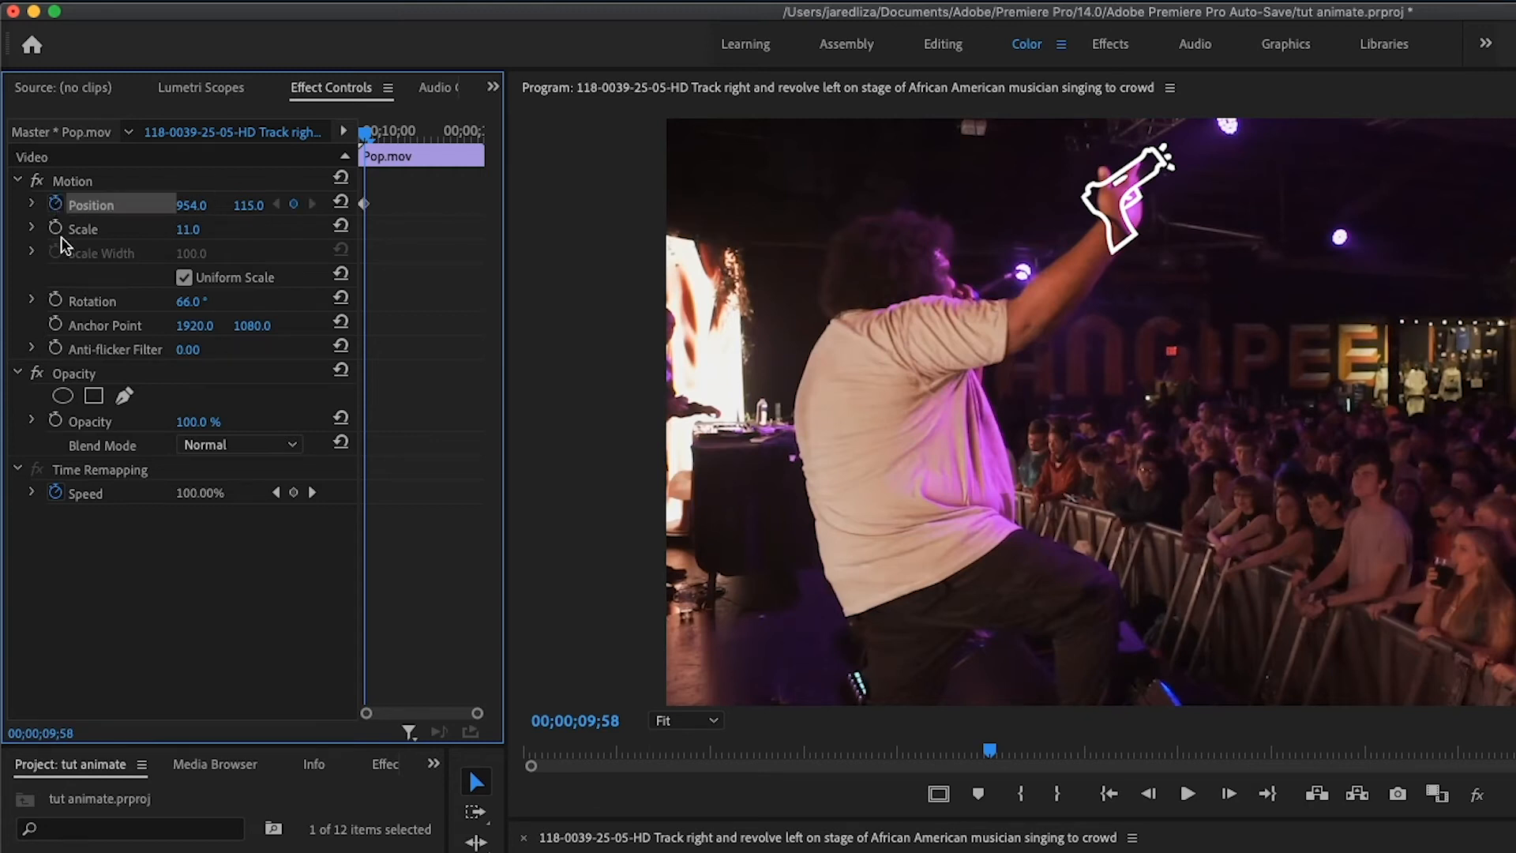
{"action": "left_click", "coordinate": [56, 229]}
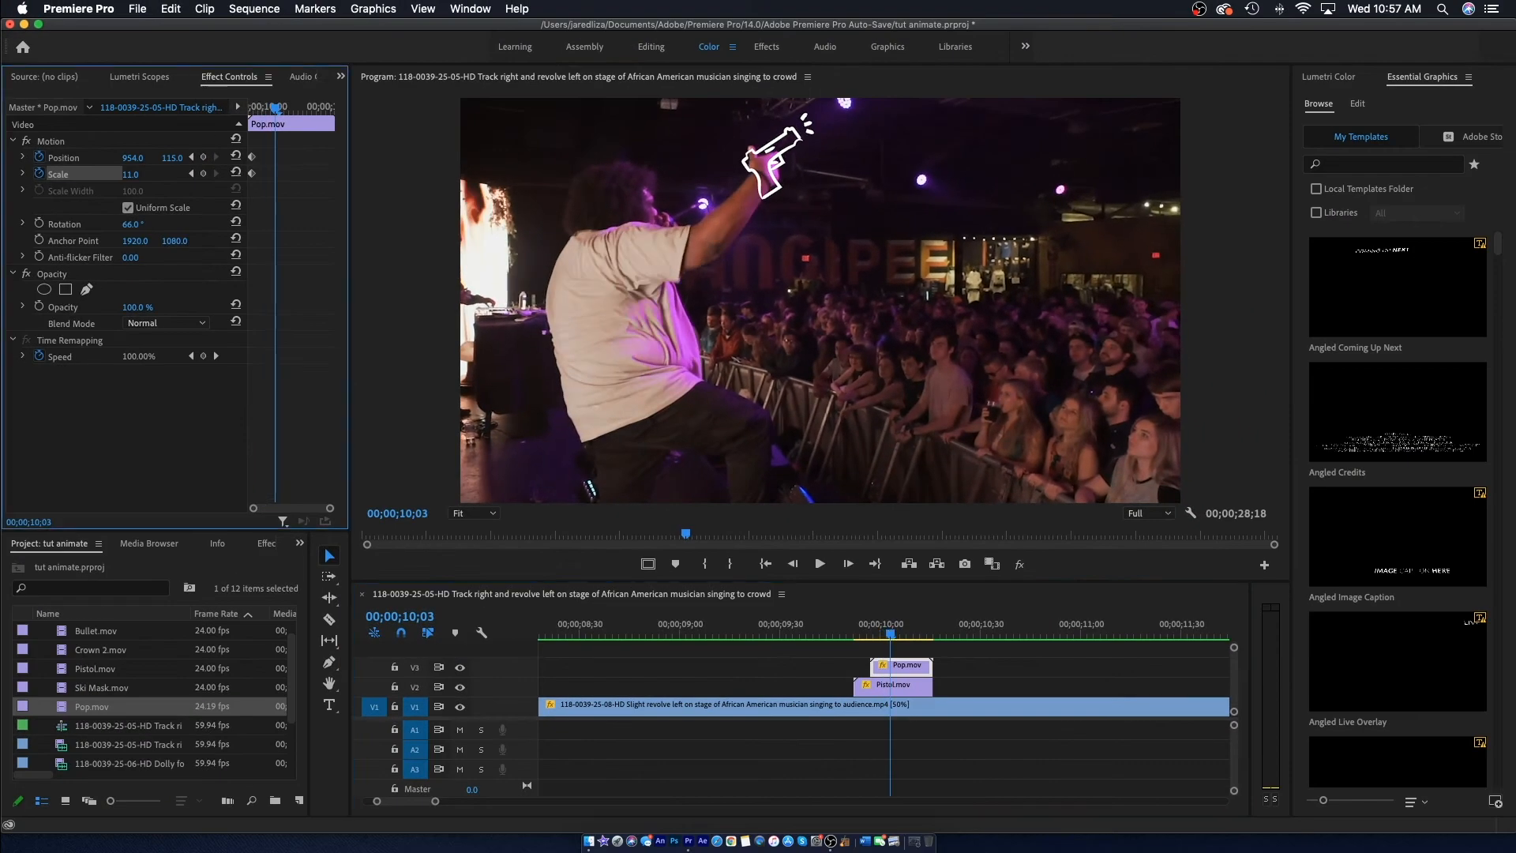
{"action": "left_click", "coordinate": [899, 637]}
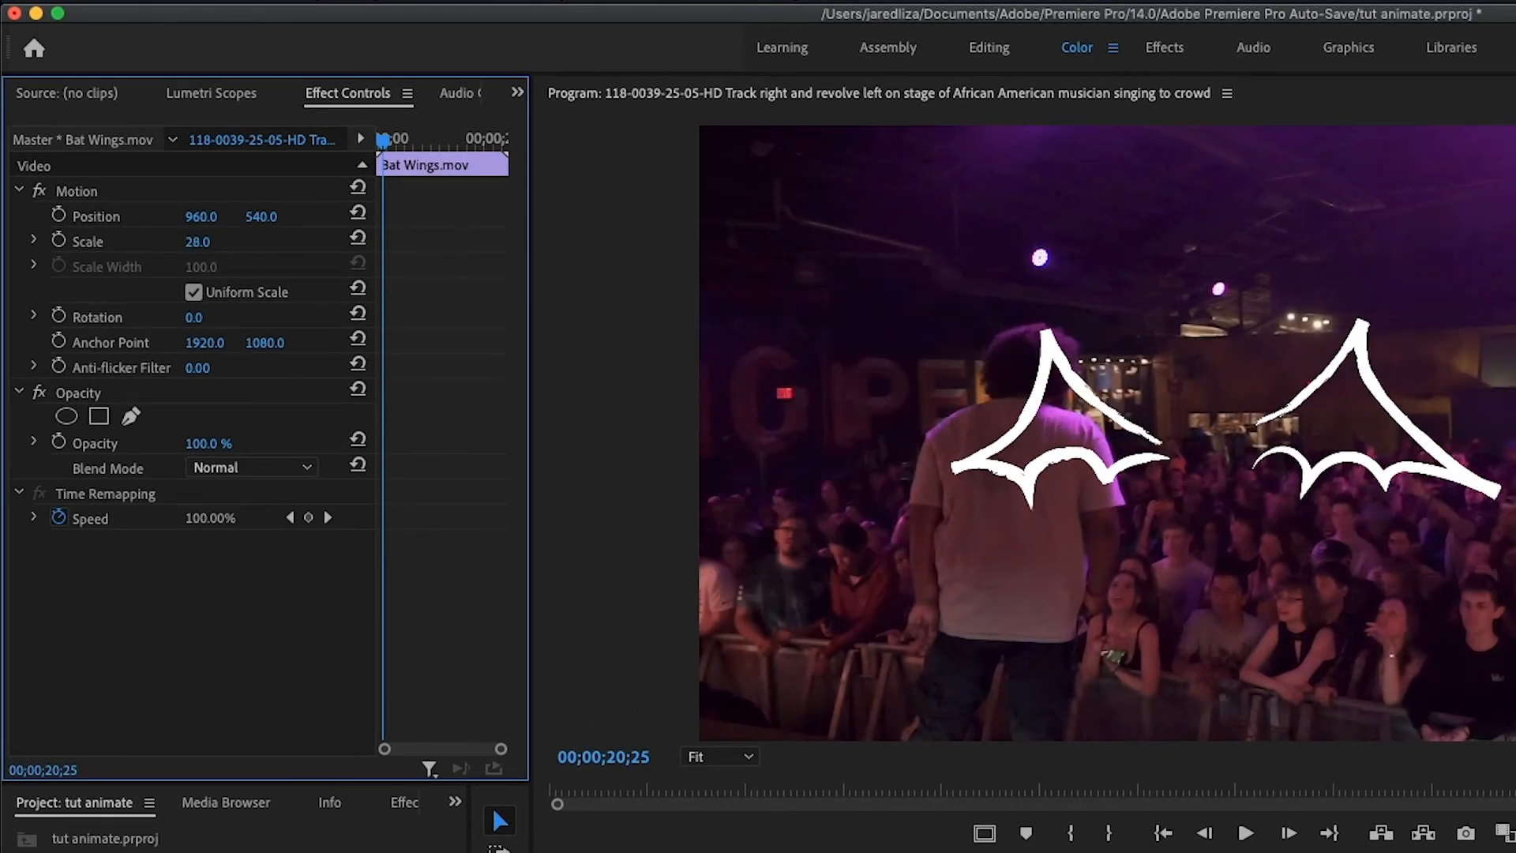
Step: Set the bat wings' Position X to 607 and Scale to 24 to frame the performer's back
{"action": "left_click_drag", "start_coordinate": [197, 240], "coordinate": [223, 240]}
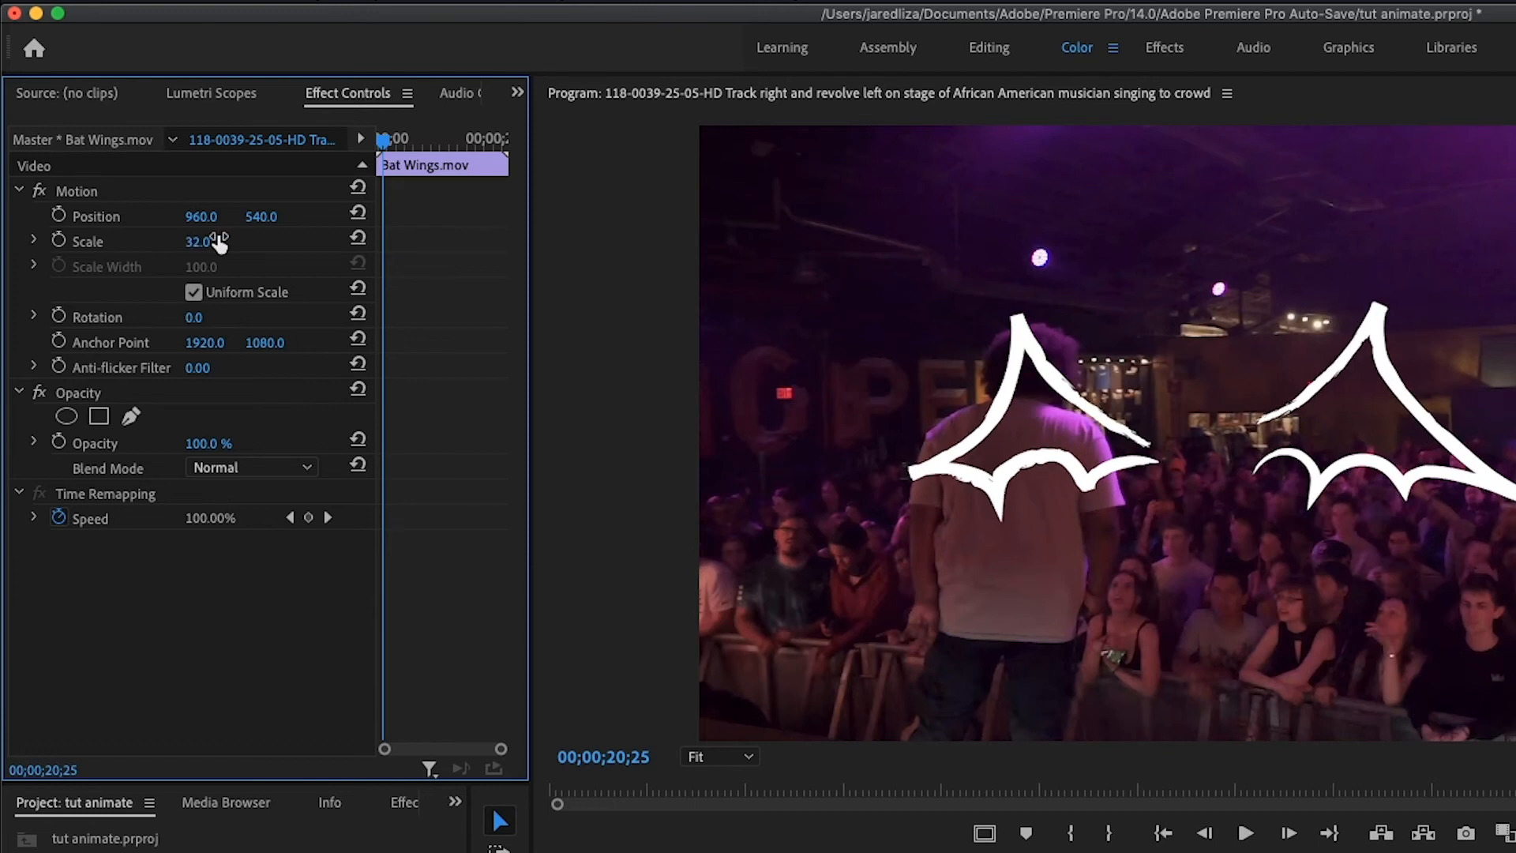
{"action": "left_click_drag", "start_coordinate": [222, 216], "coordinate": [193, 216]}
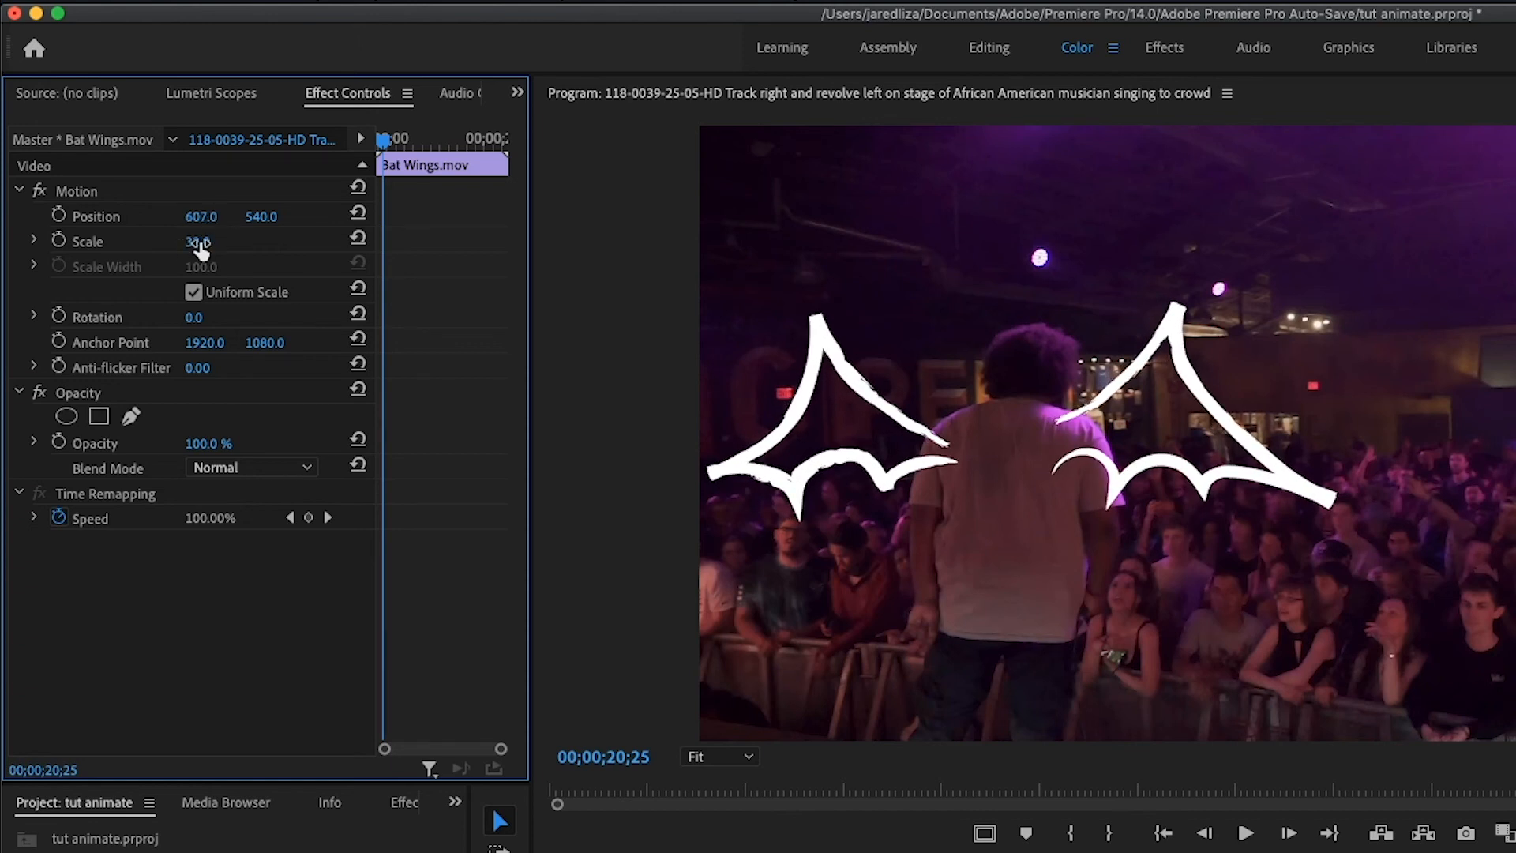
{"action": "left_click_drag", "start_coordinate": [203, 240], "coordinate": [193, 240]}
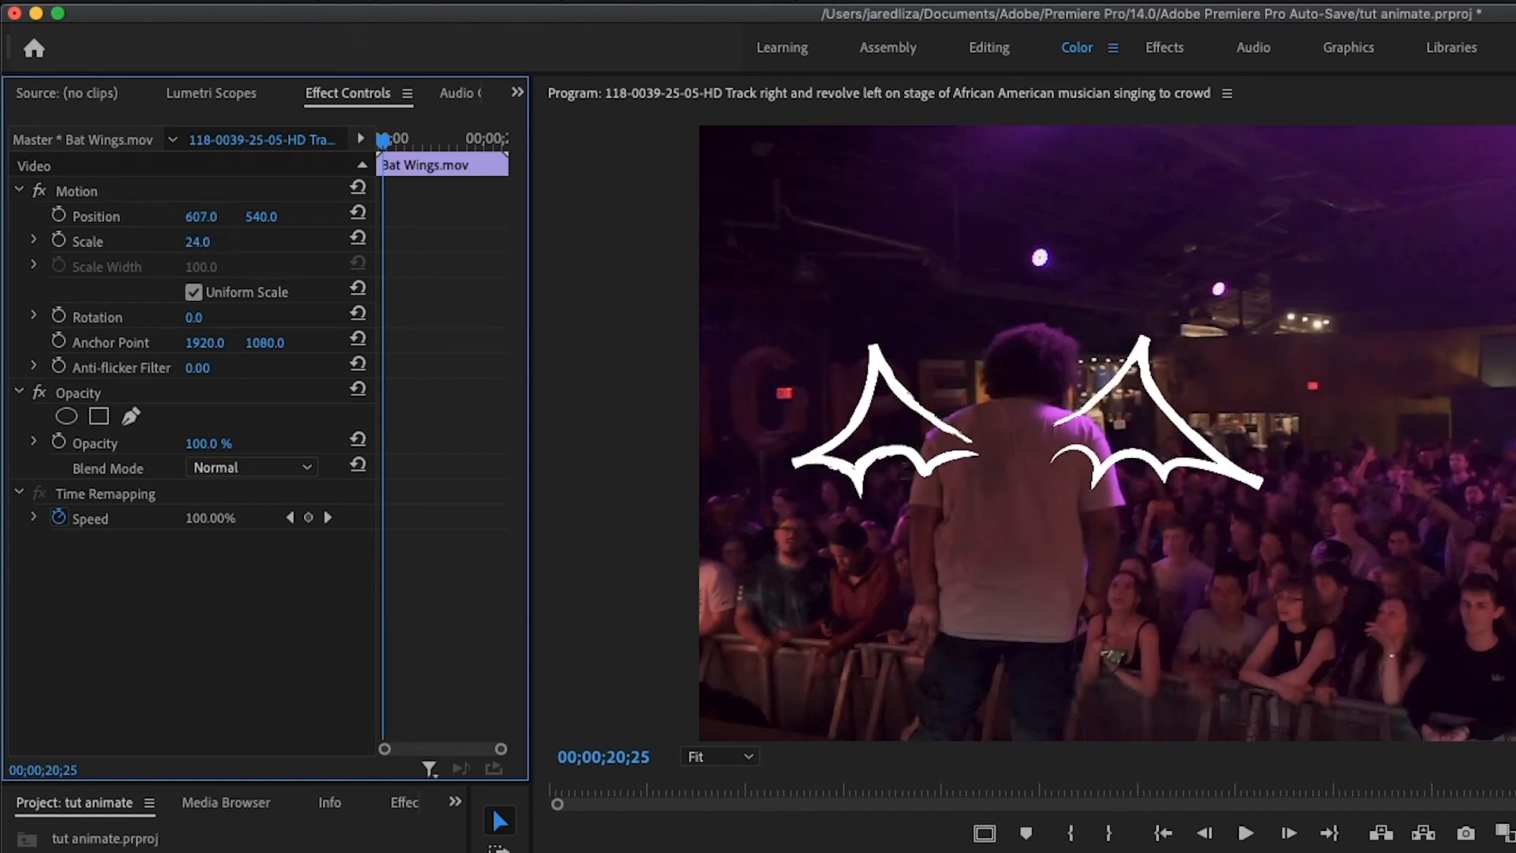